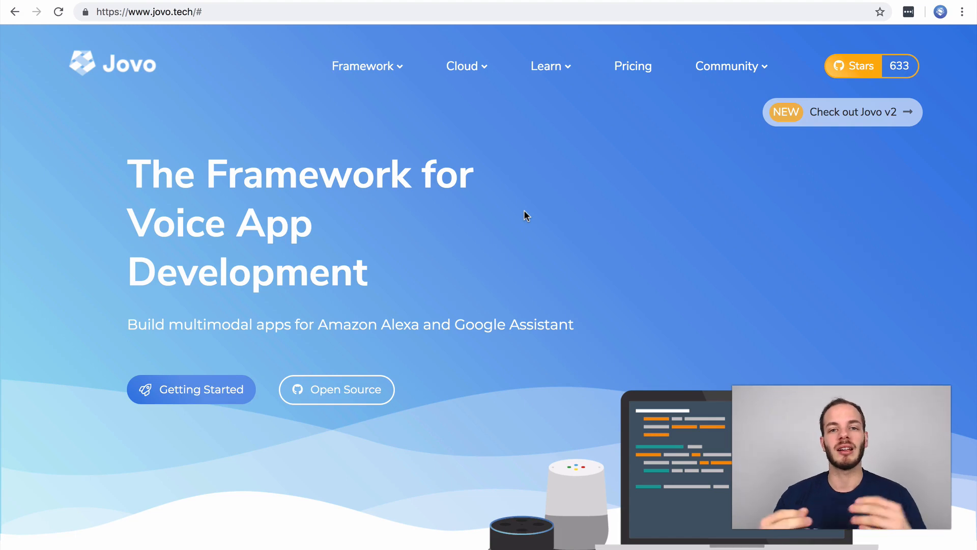
mouse_move(492, 217)
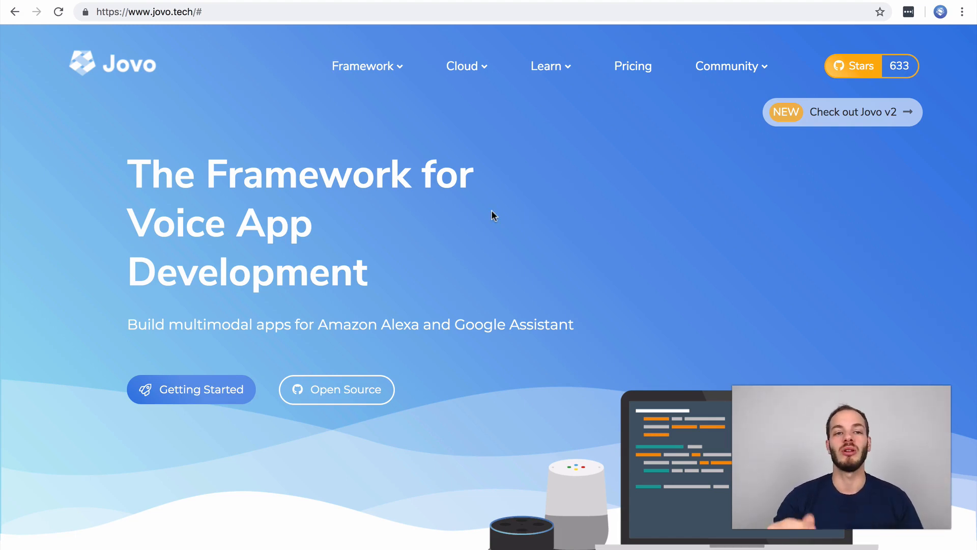
- Open the Jovo Docs from the Learn menu and scroll through the Quickstart page
click(546, 66)
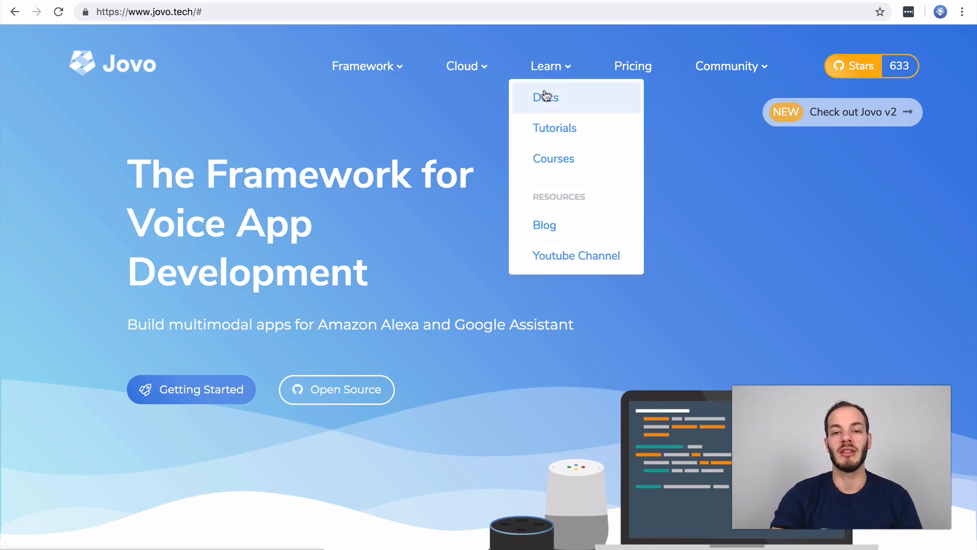
click(545, 97)
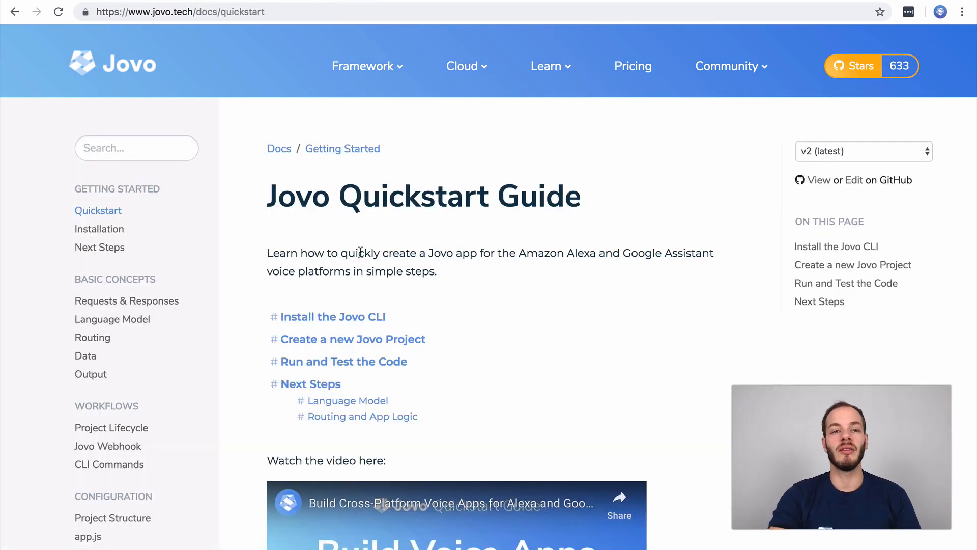
scroll(down, 3)
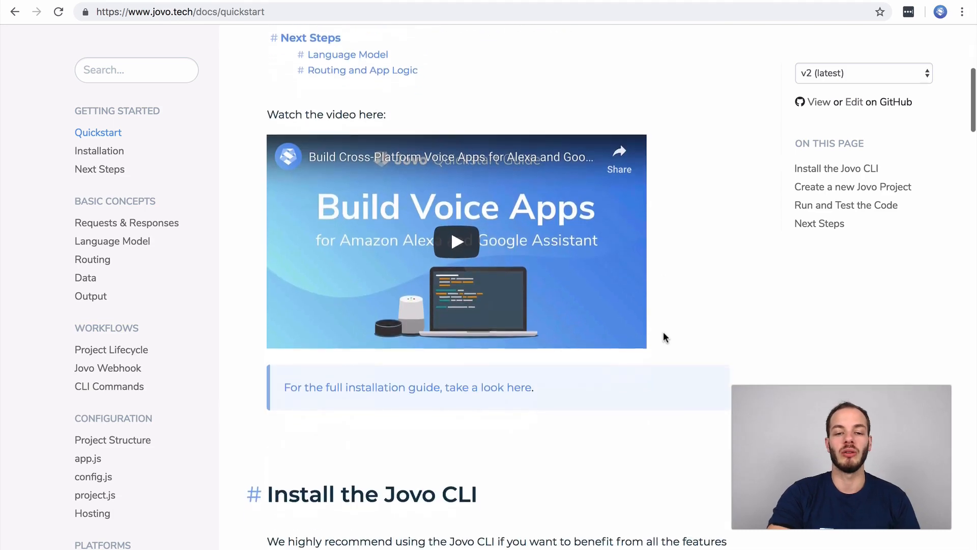
scroll(down, 3)
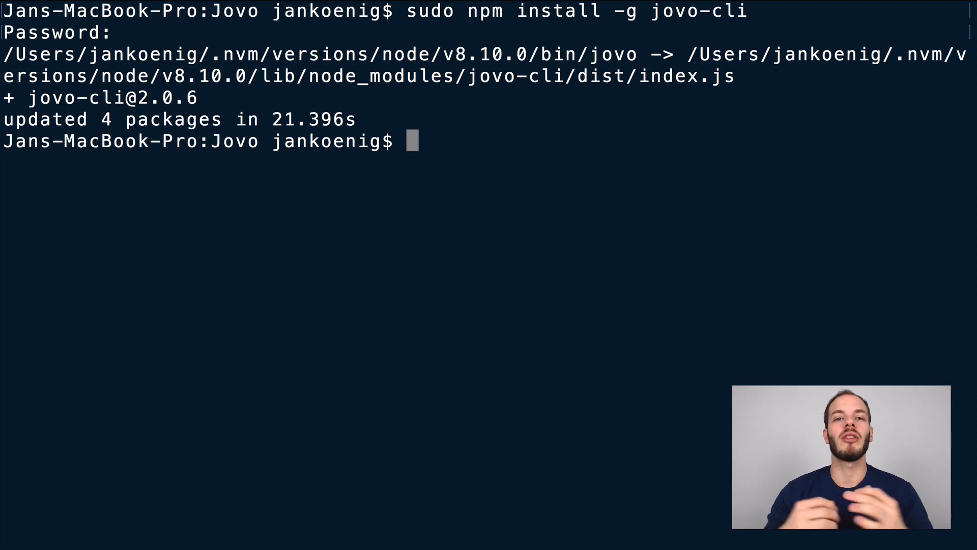
- Begin typing the jovo new command at the Terminal prompt
text(jovo new)
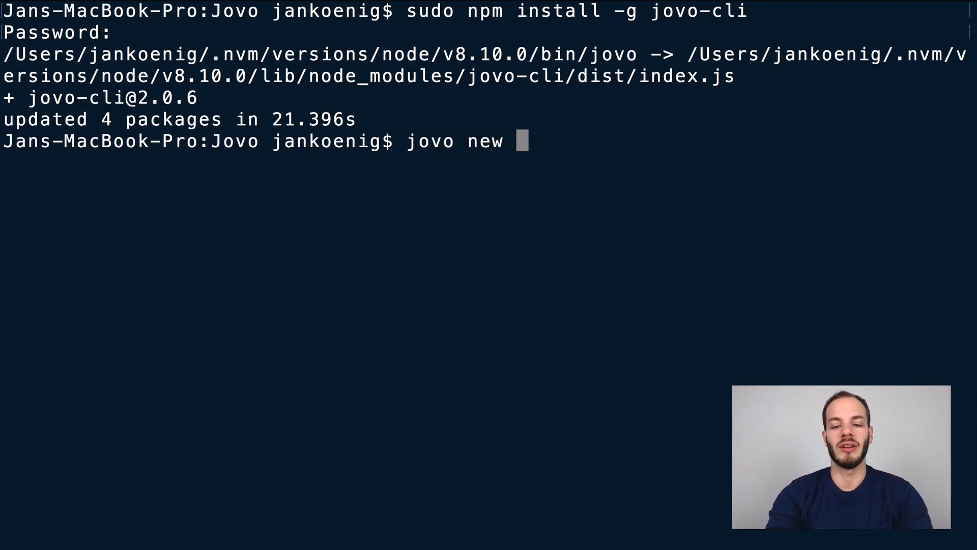
- Create the DabbleLabGoogle project, cd into DabbleLabGoogle/, and start typing the code command
text(DabbleLa)
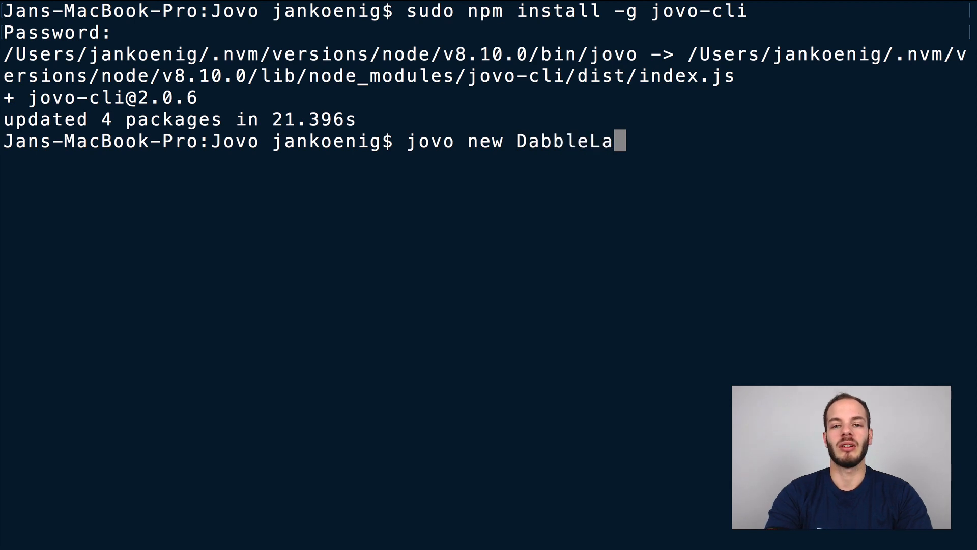
text(Google)
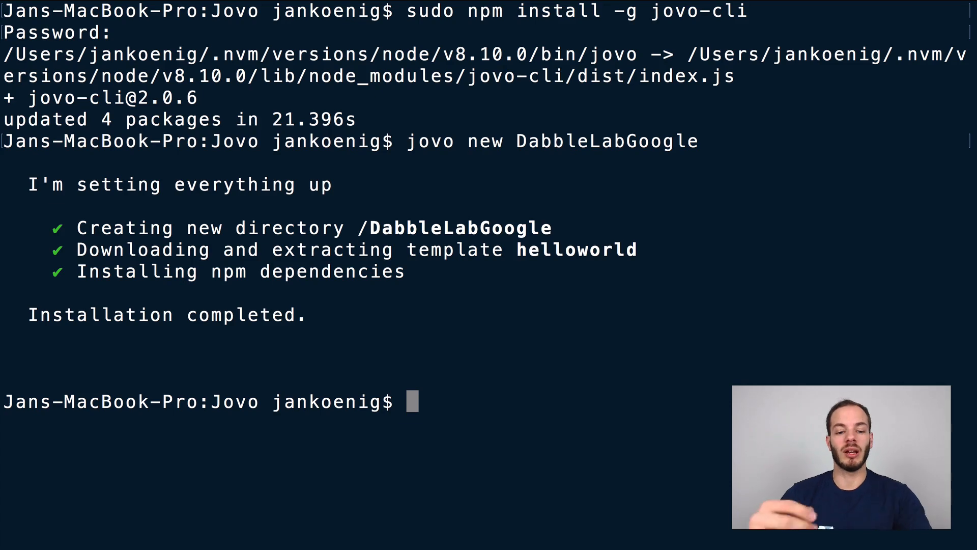
text(cd)
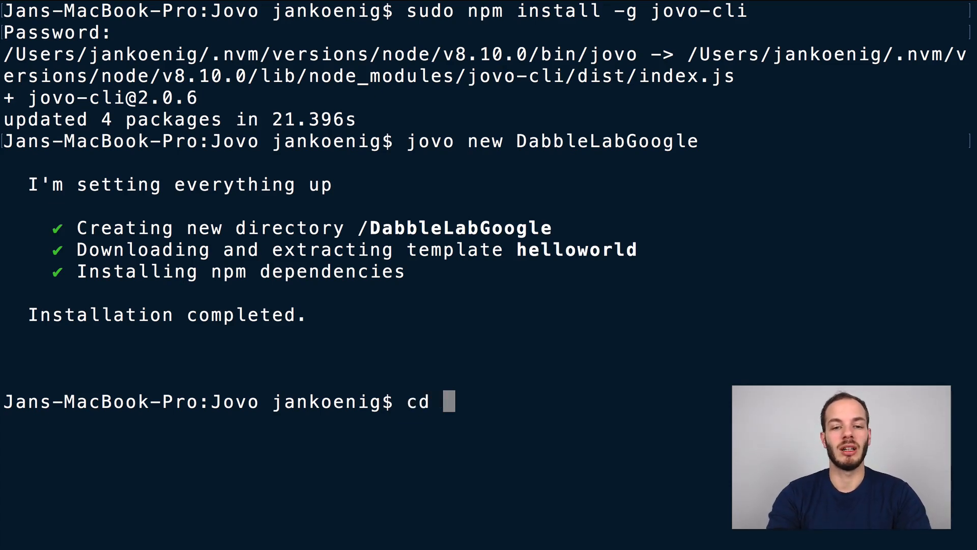
text(DabbleLabGoogle/)
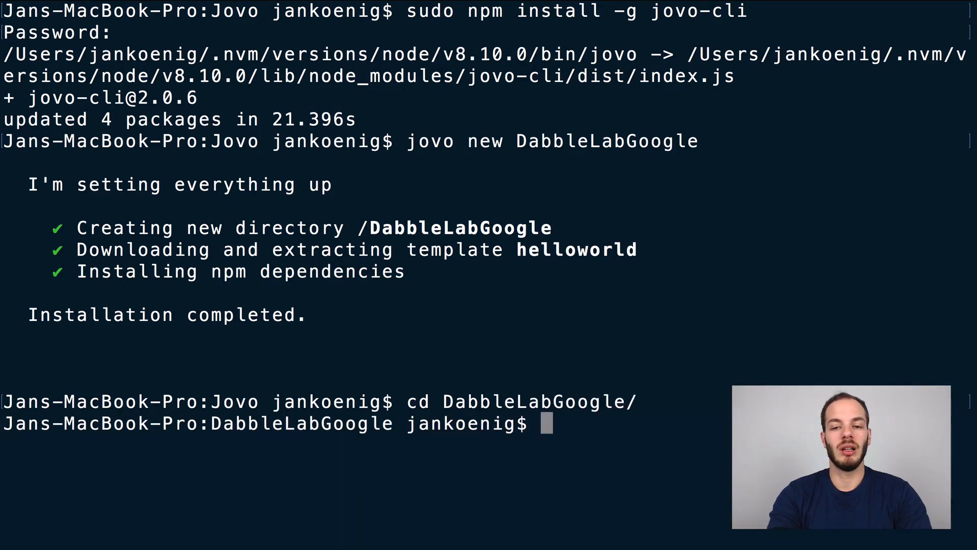
text(co)
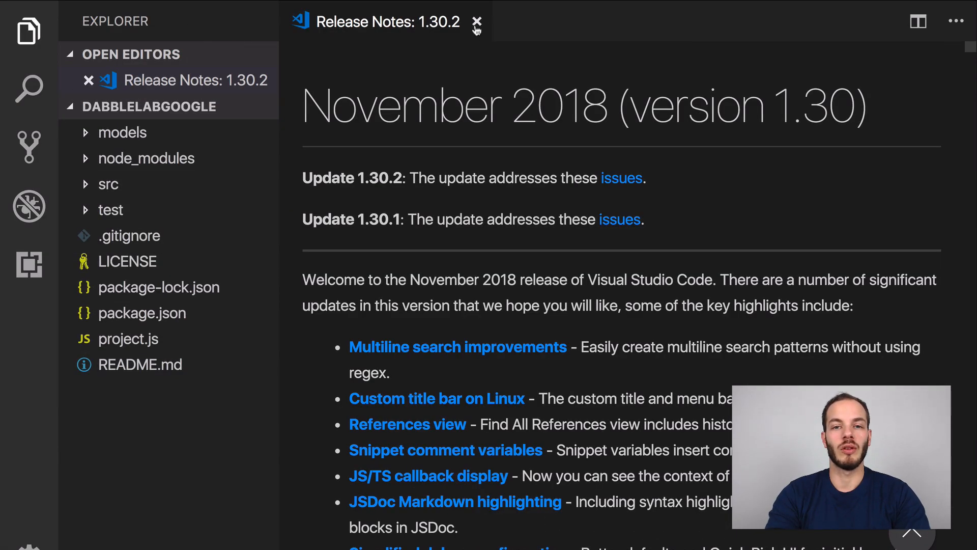
- Close the Release Notes tab and expand the src folder in the Explorer
click(477, 22)
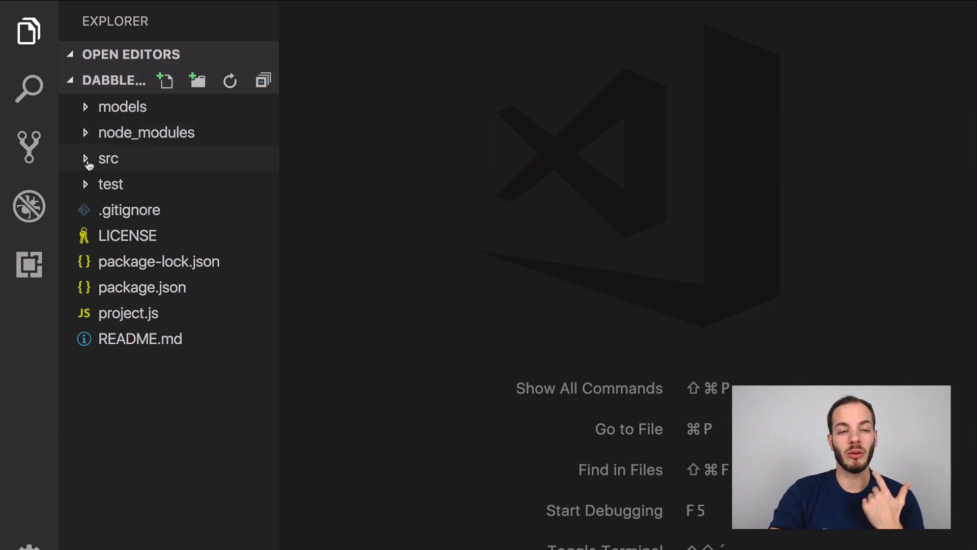
click(109, 158)
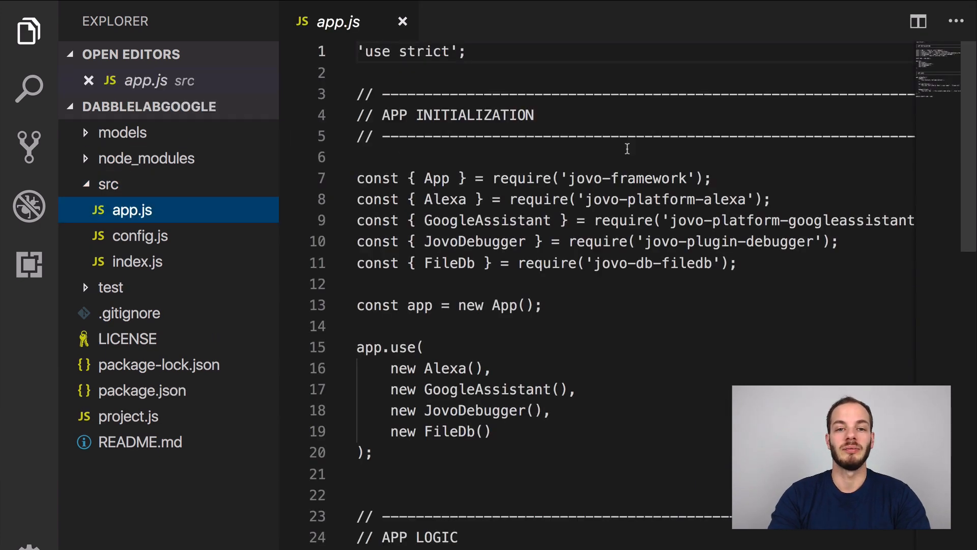
scroll(down, 3)
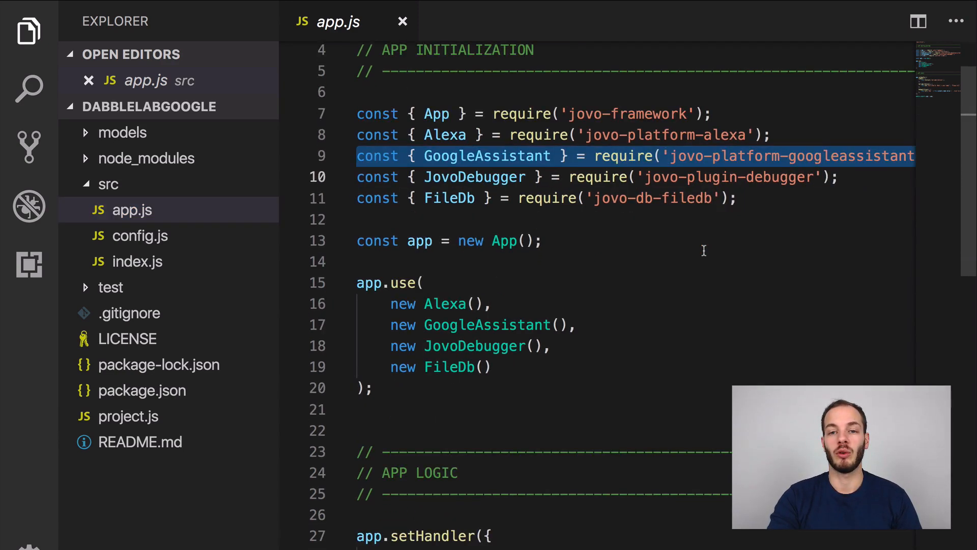
scroll(down, 3)
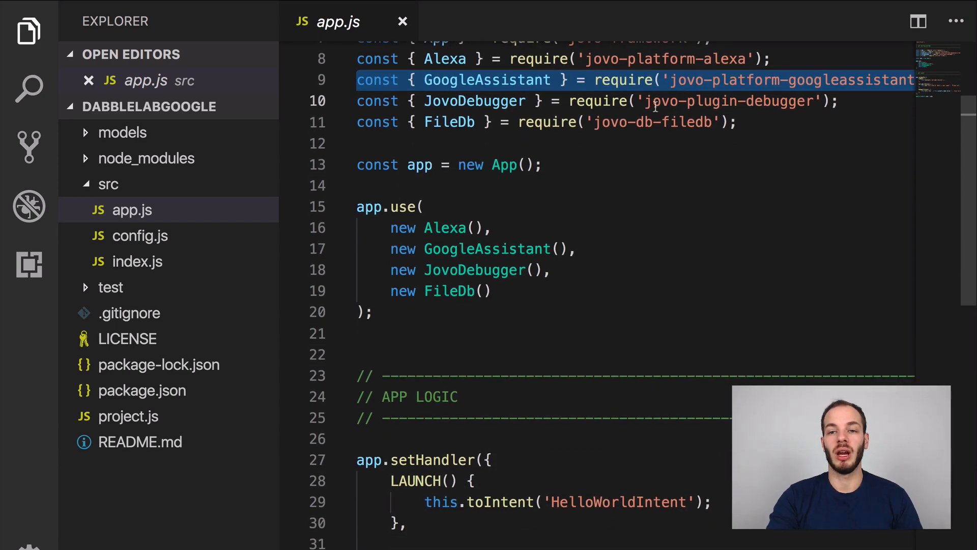
scroll(down, 3)
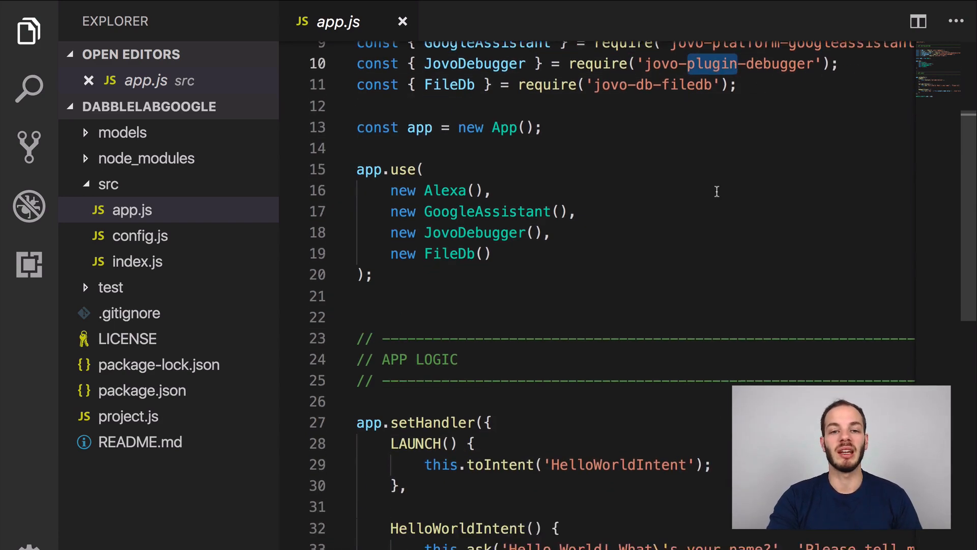
scroll(down, 3)
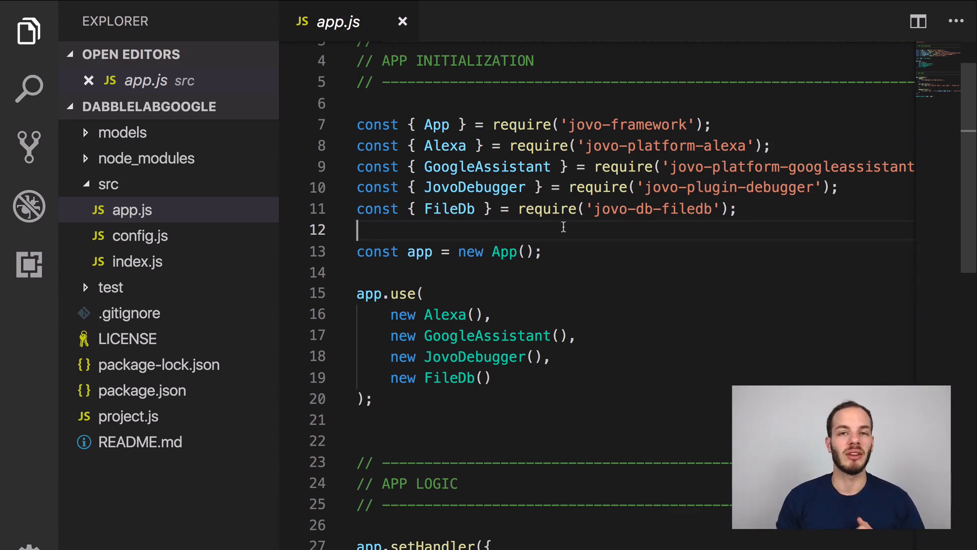
scroll(down, 3)
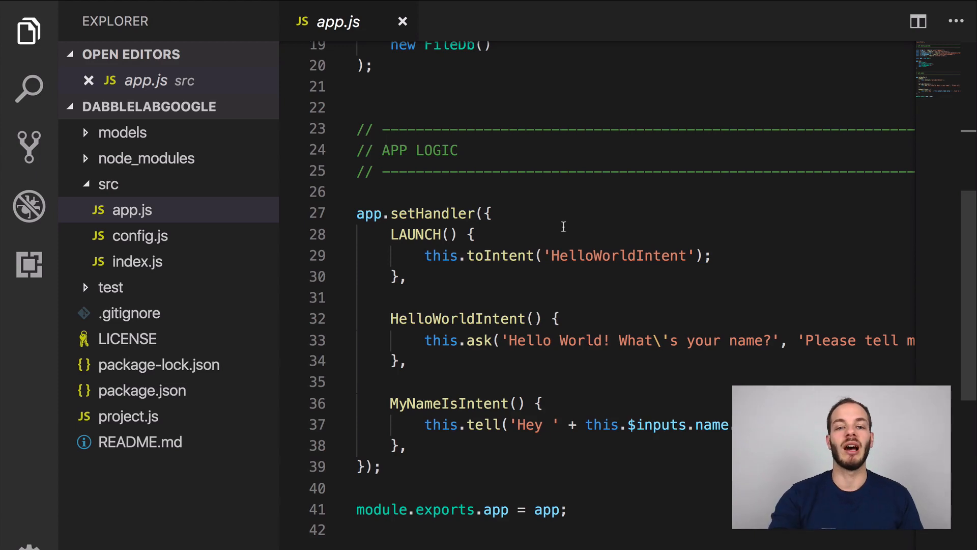
double_click(416, 234)
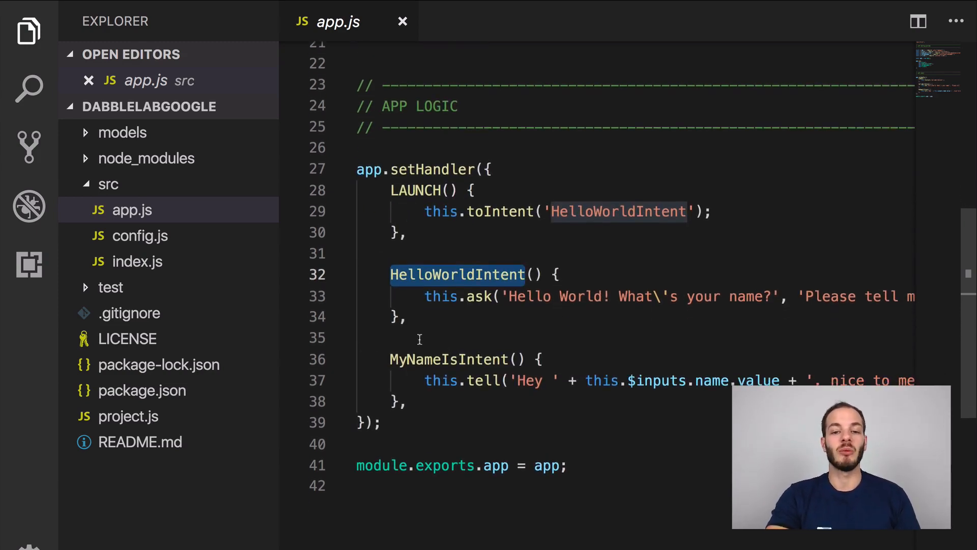
double_click(580, 296)
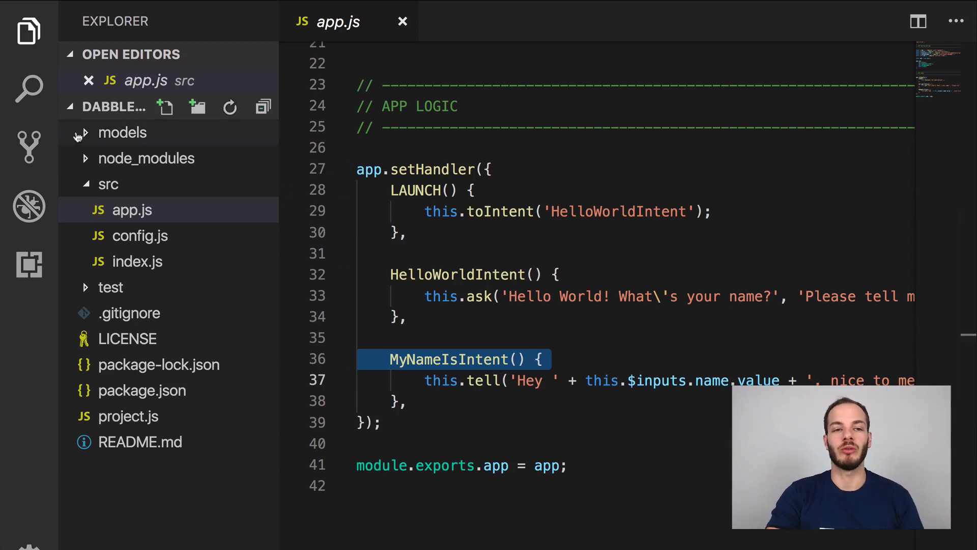
- Review MyNameIsIntent and the given-name type in en-US.json, then open app.js
click(122, 132)
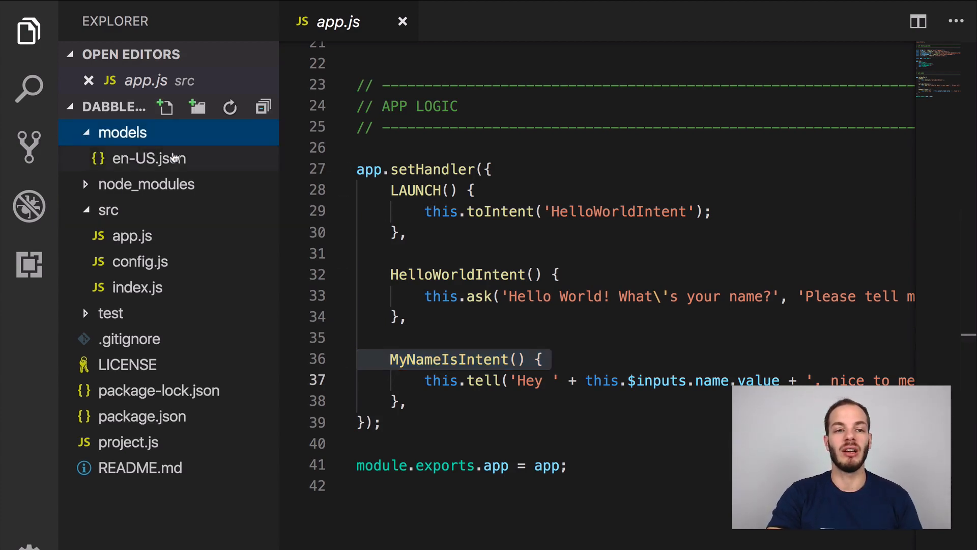
click(150, 157)
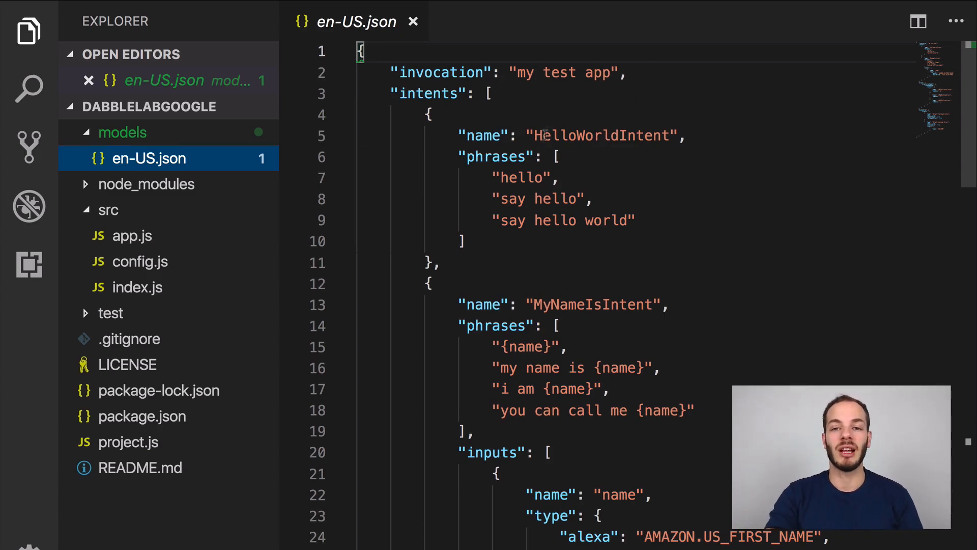
double_click(592, 192)
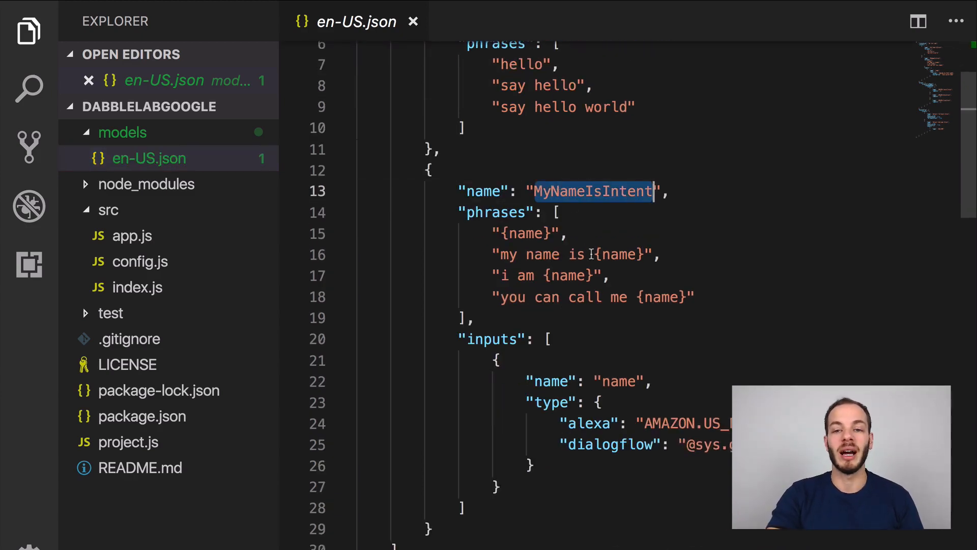
scroll(down, 3)
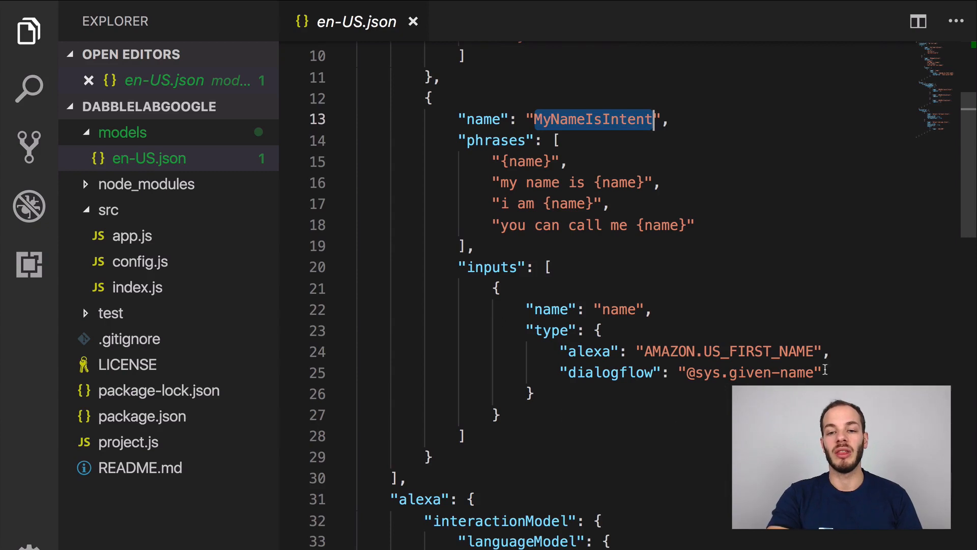
double_click(752, 373)
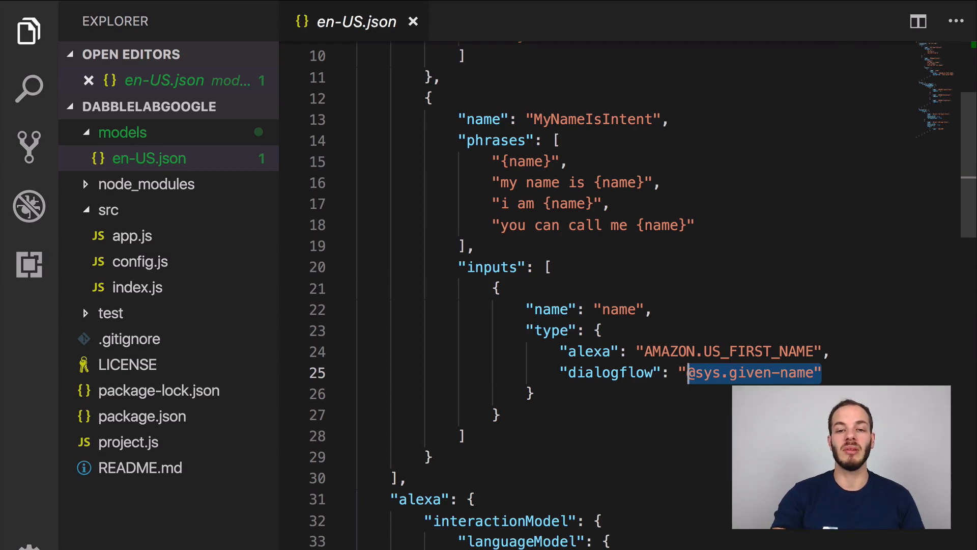
scroll(down, 3)
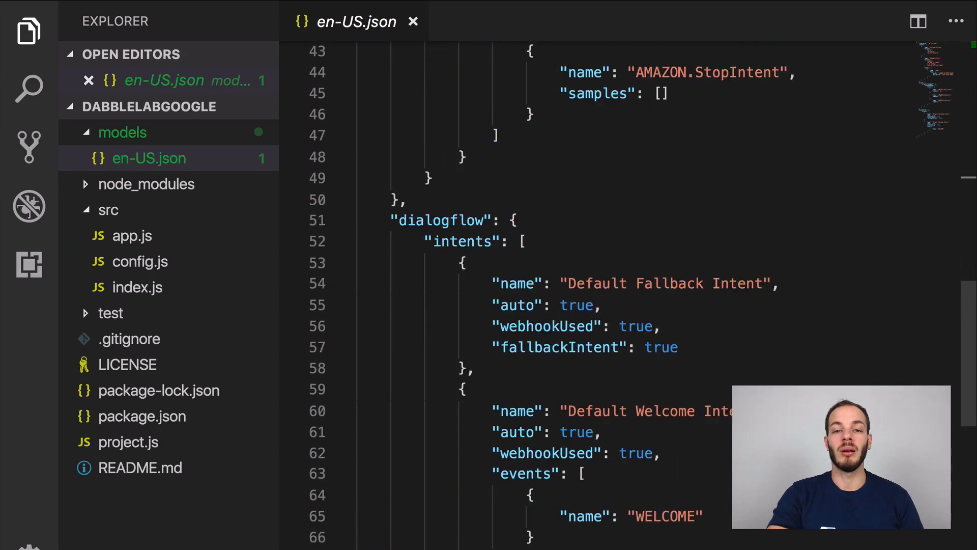
scroll(down, 3)
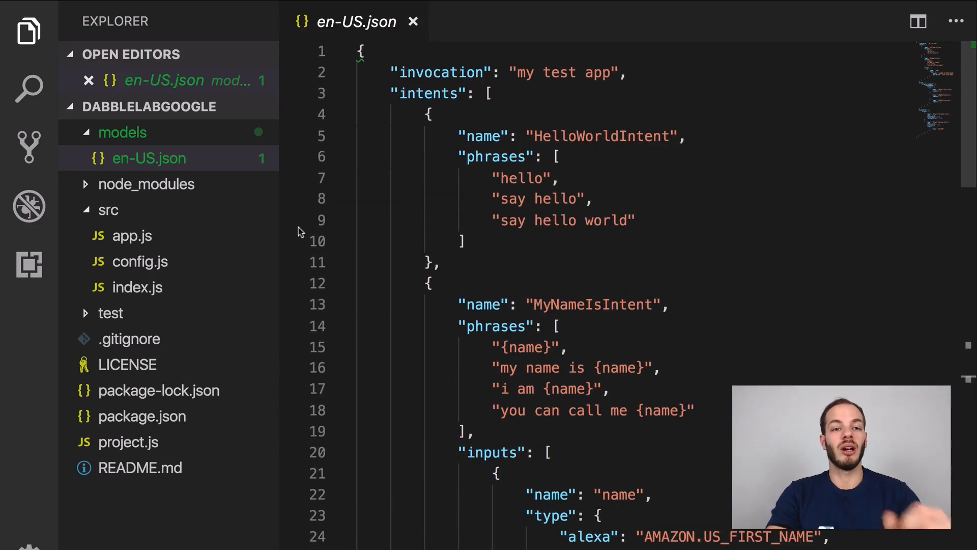
click(131, 236)
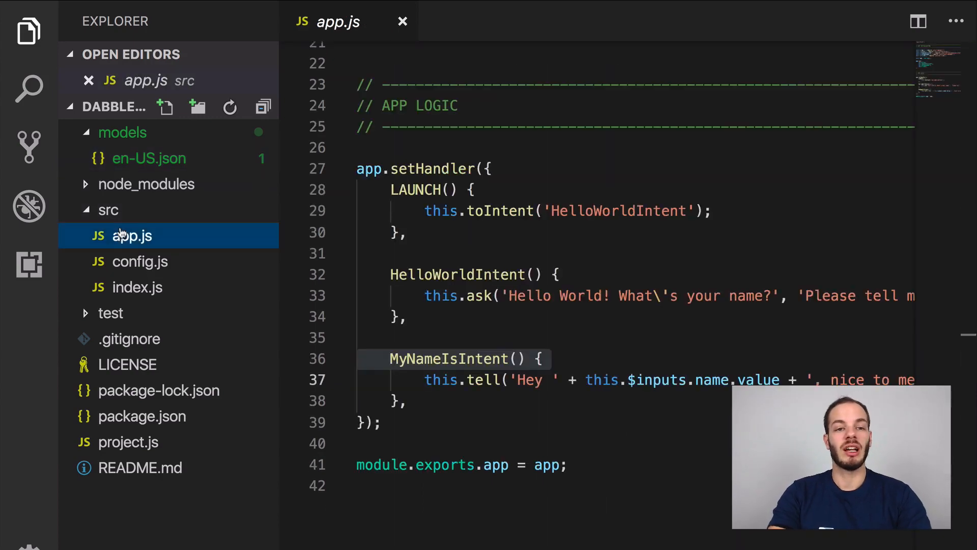
click(486, 252)
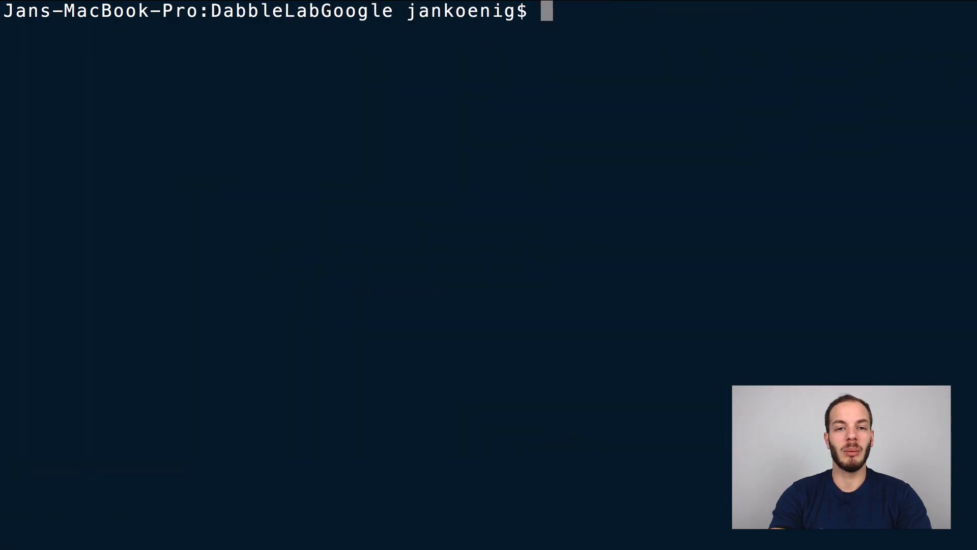
- Run jovo run in Terminal to start the project locally
text(jovo ru)
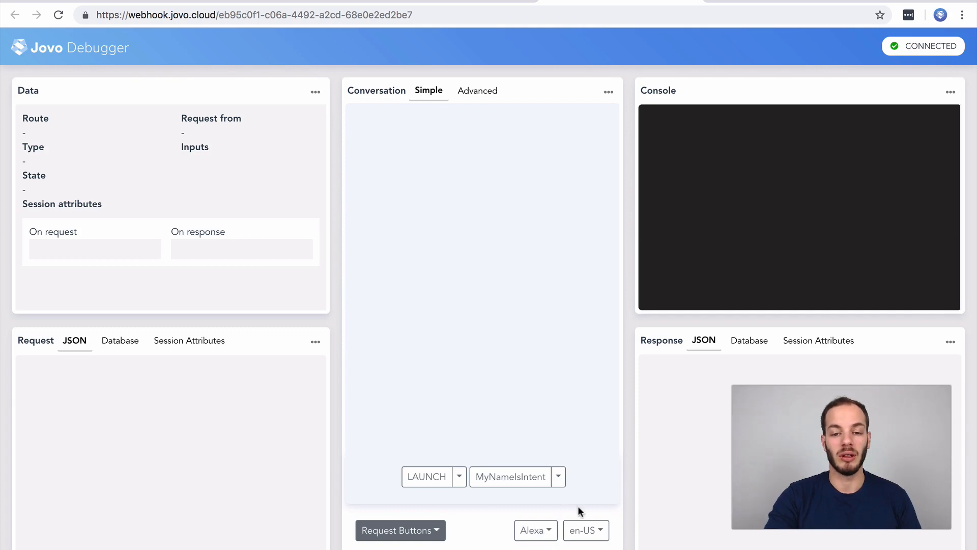
- Pick the assistant platform and send a LAUNCH request from the Debugger
click(531, 529)
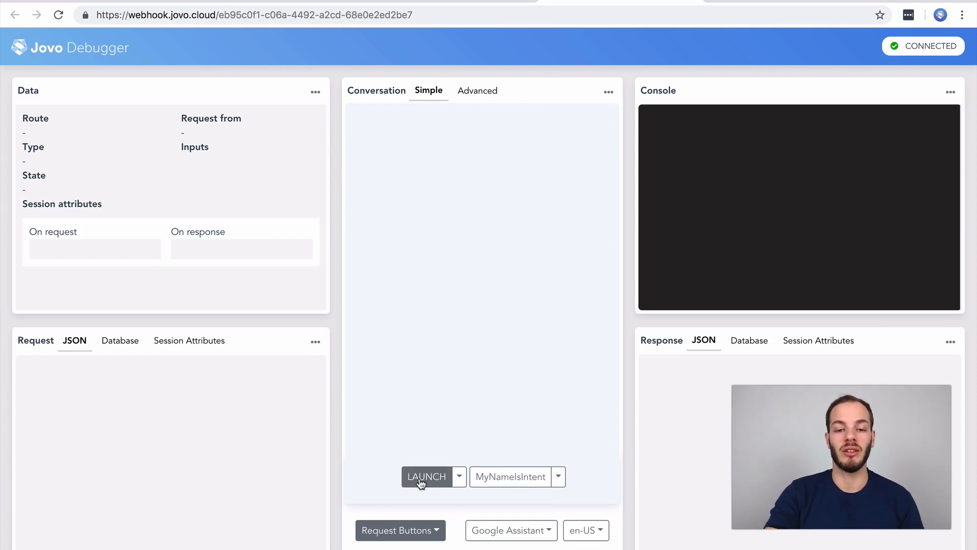
click(426, 477)
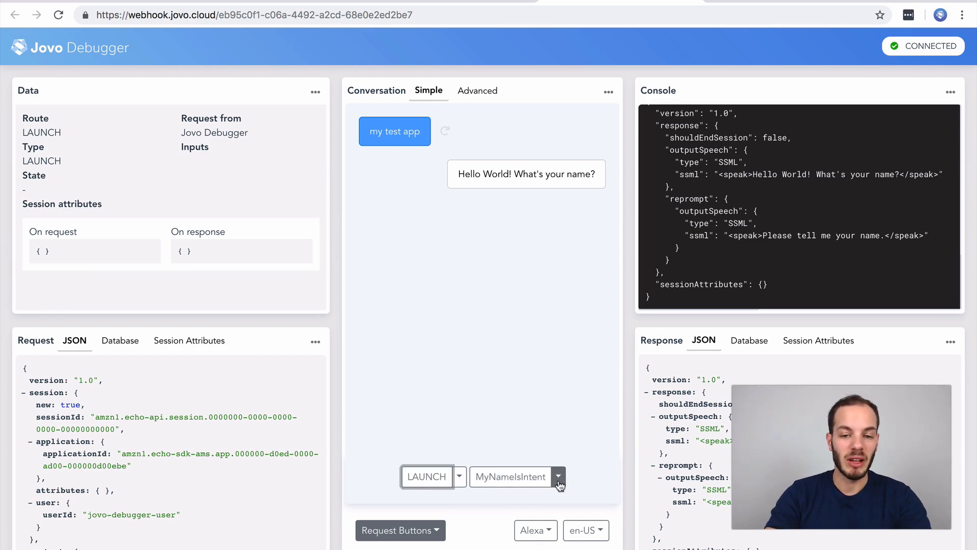
- Enter 'Chris' as the MyNameIsIntent name and Save And Run it
click(558, 476)
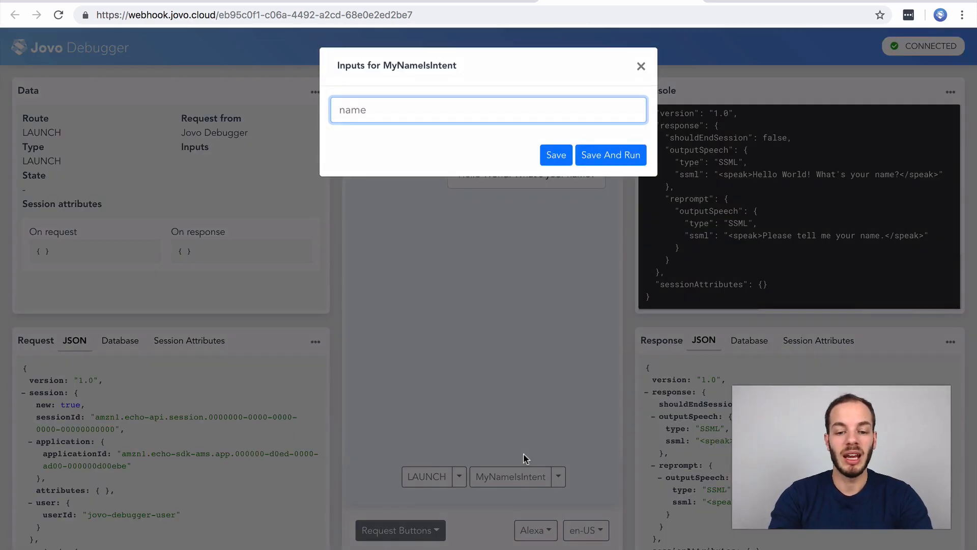
text(Chris)
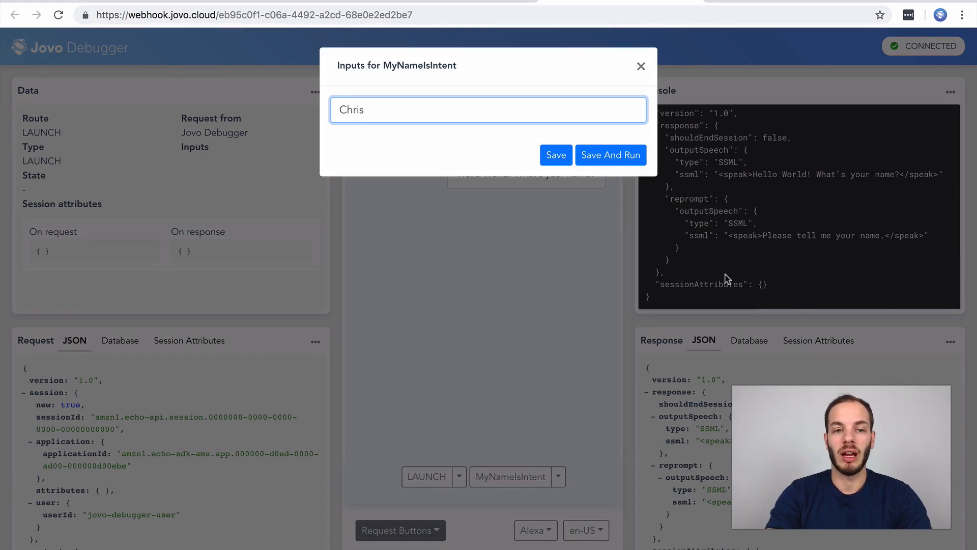
click(611, 154)
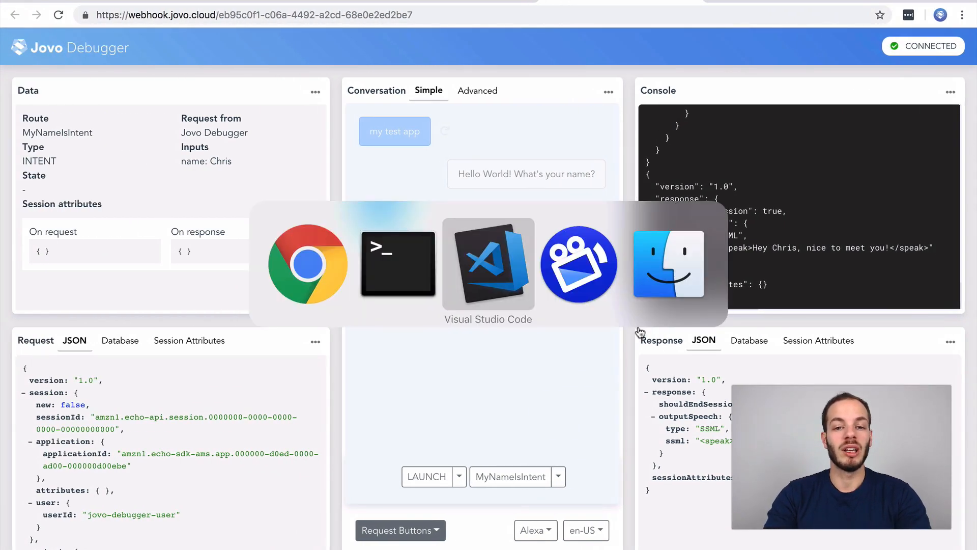
- Replace 'World' with 'there' in the app.js greeting
click(488, 262)
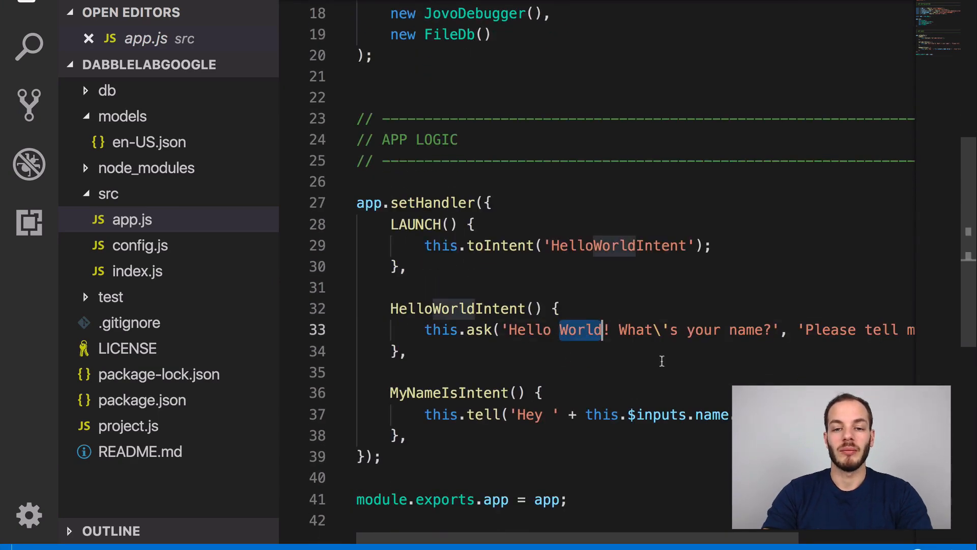
text(there)
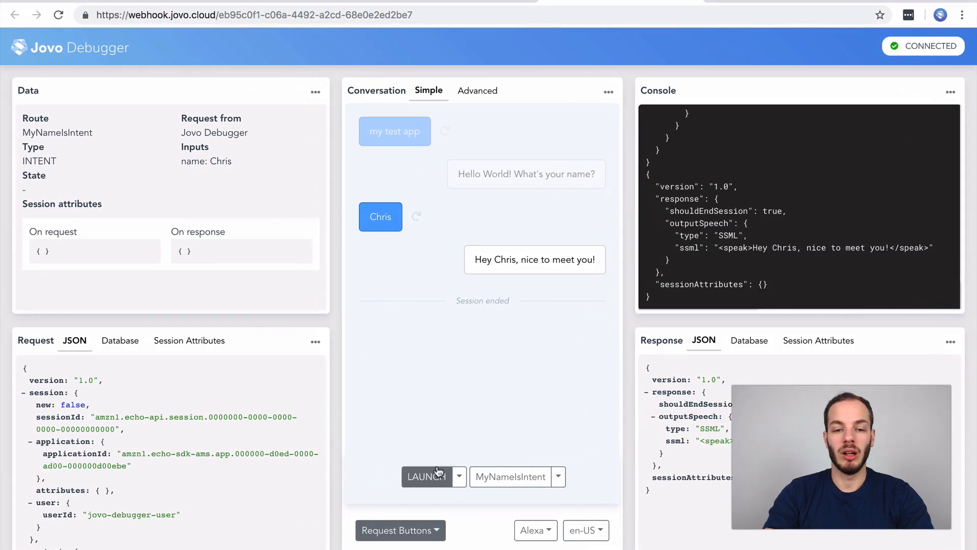
- Send a new LAUNCH request and confirm the 'Hello there! What's your name?' reply
click(427, 476)
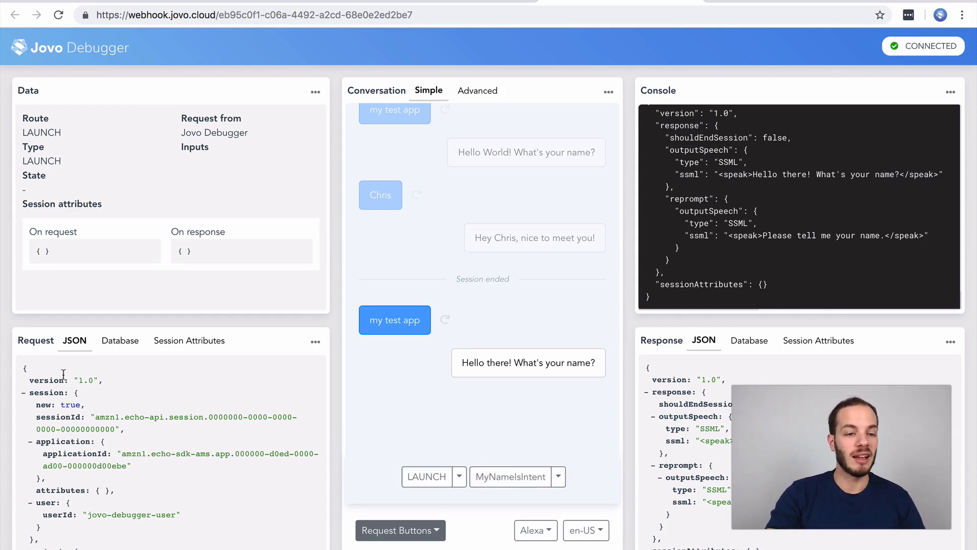
drag(62, 379, 180, 514)
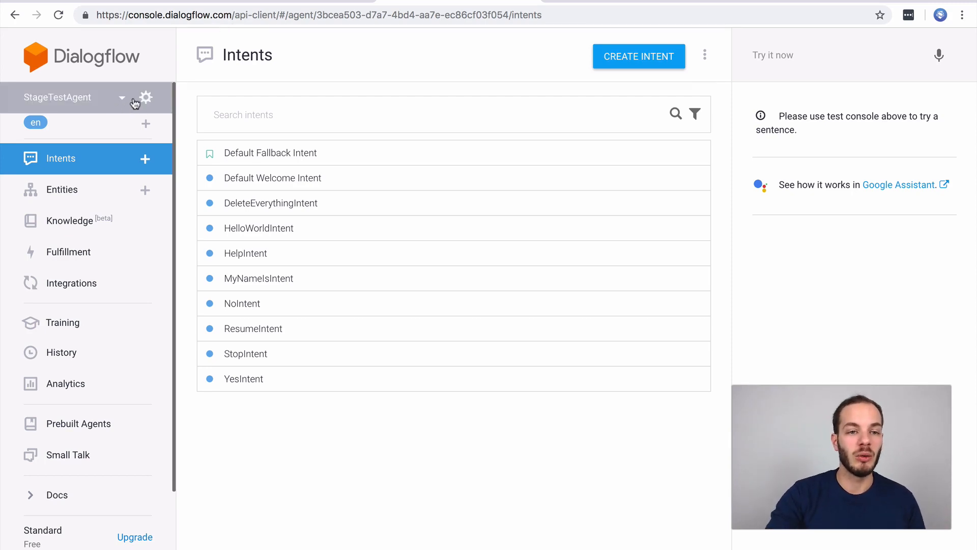
- Open the agent dropdown beside StageTestAgent to view the other agents
click(146, 97)
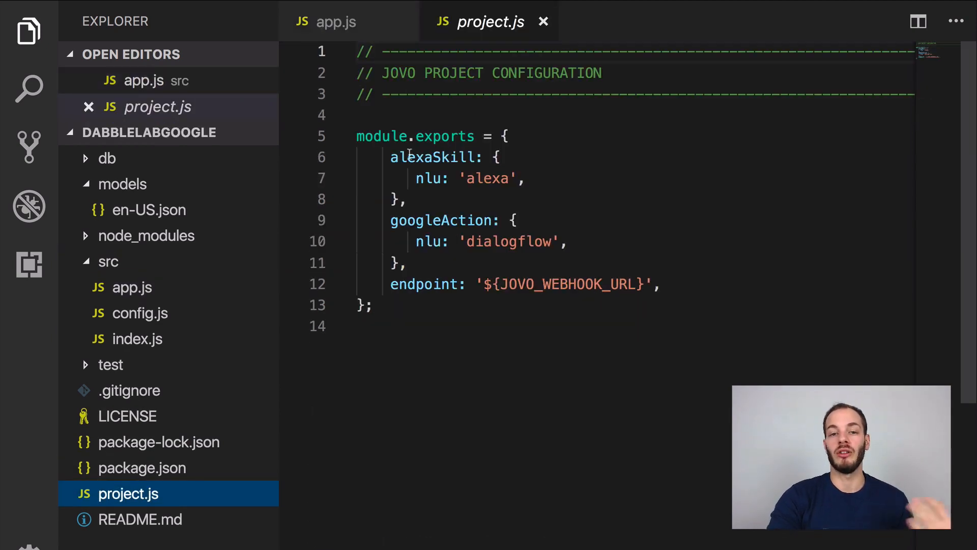
- Comment out the alexaSkill block in project.js, leaving only googleAction
drag(391, 157, 407, 199)
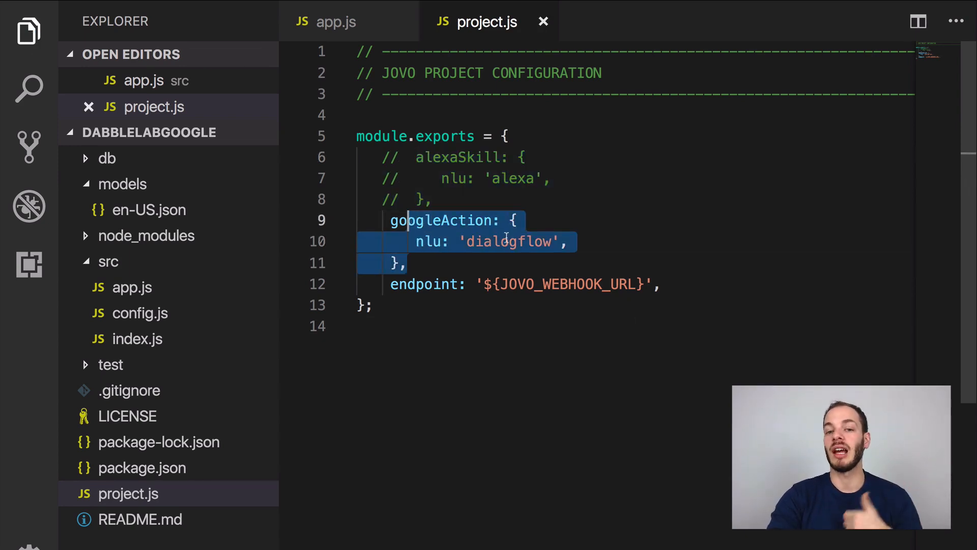
key(cmd+tab)
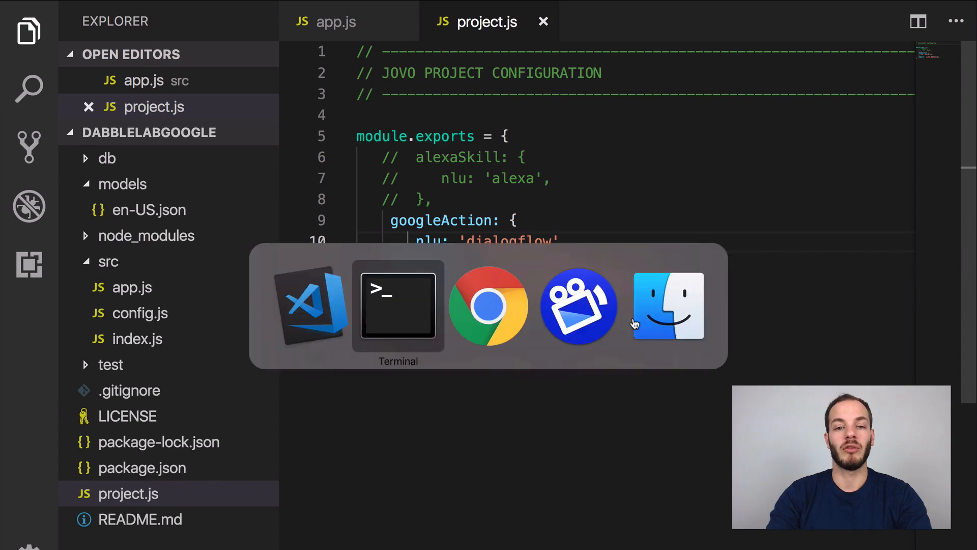
- Run jovo build in Terminal to generate the platforms folder
click(398, 305)
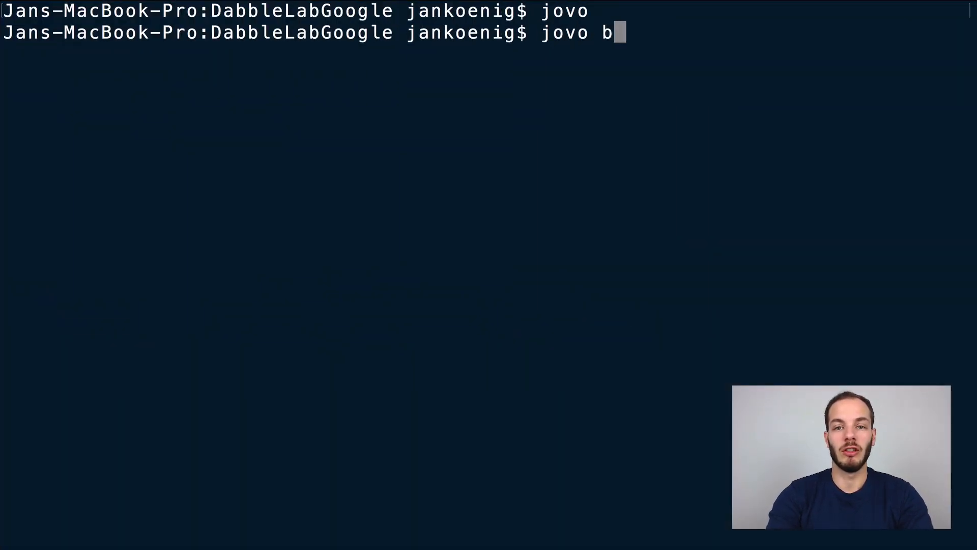
text(uild)
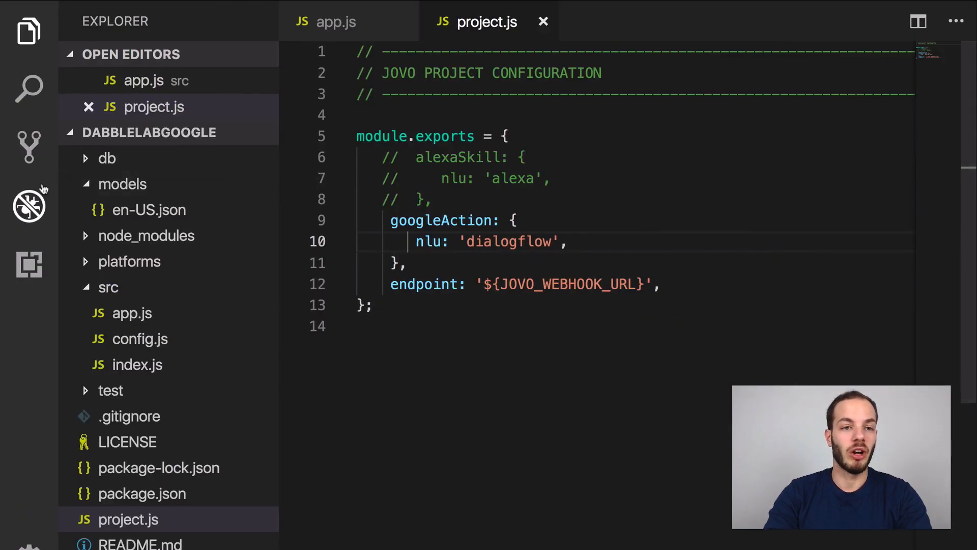
- Expand platforms > googleAction > dialogflow and inspect agent.json's webhook URL
click(129, 261)
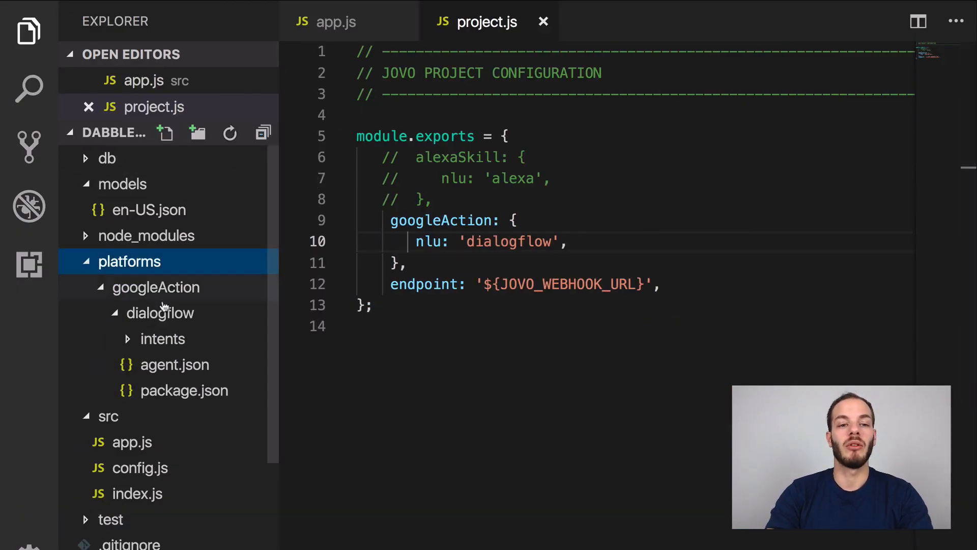
scroll(down, 3)
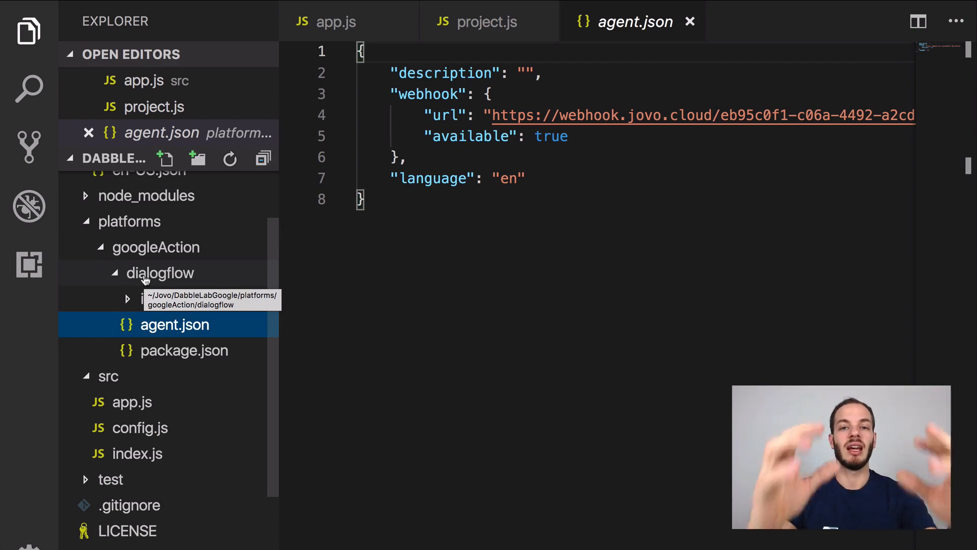
key(cmd+tab)
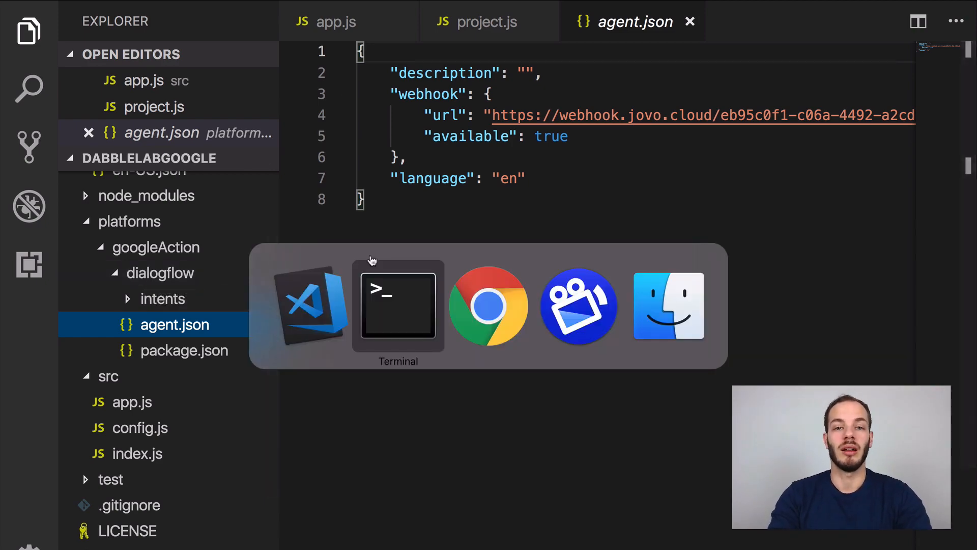
- Run jovo deploy in Terminal to produce the Dialogflow agent zip
click(397, 305)
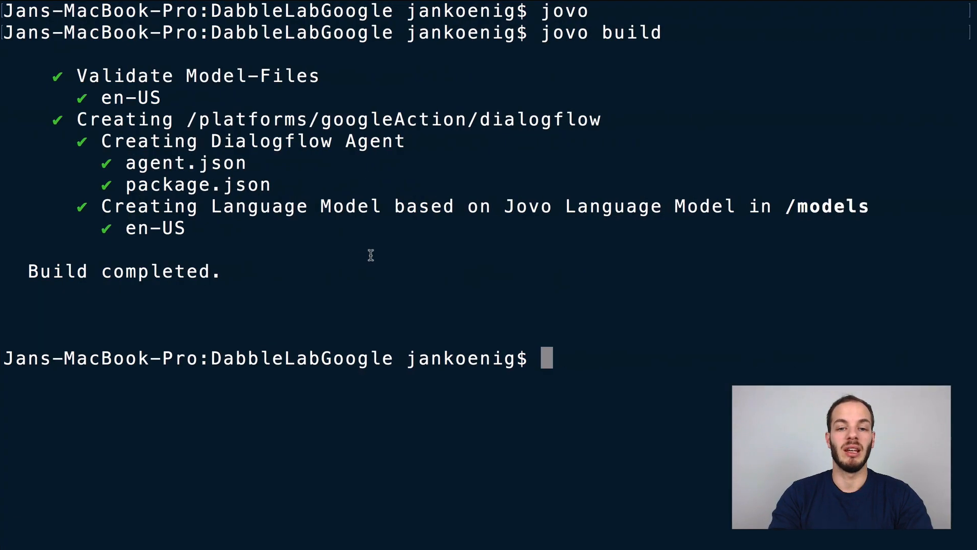
text(jovo dep)
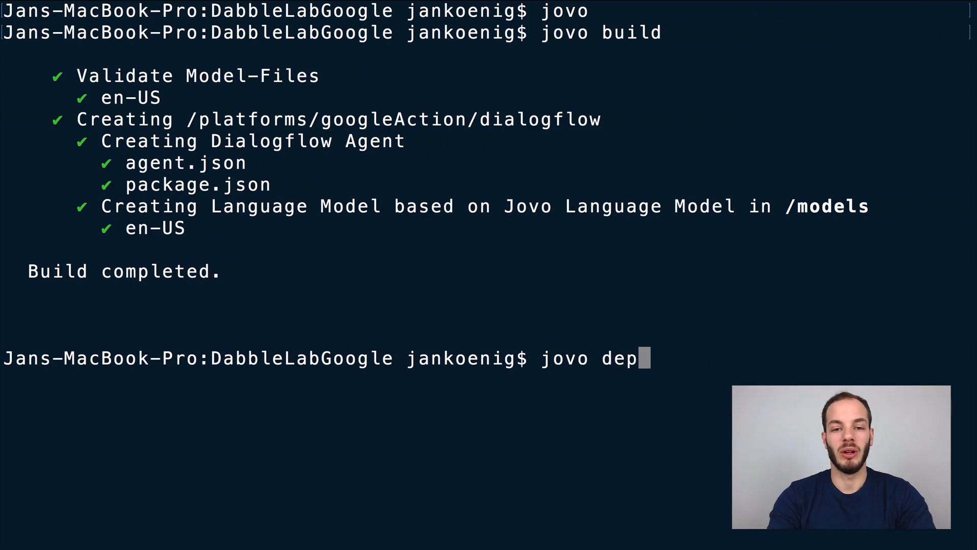
text(loy)
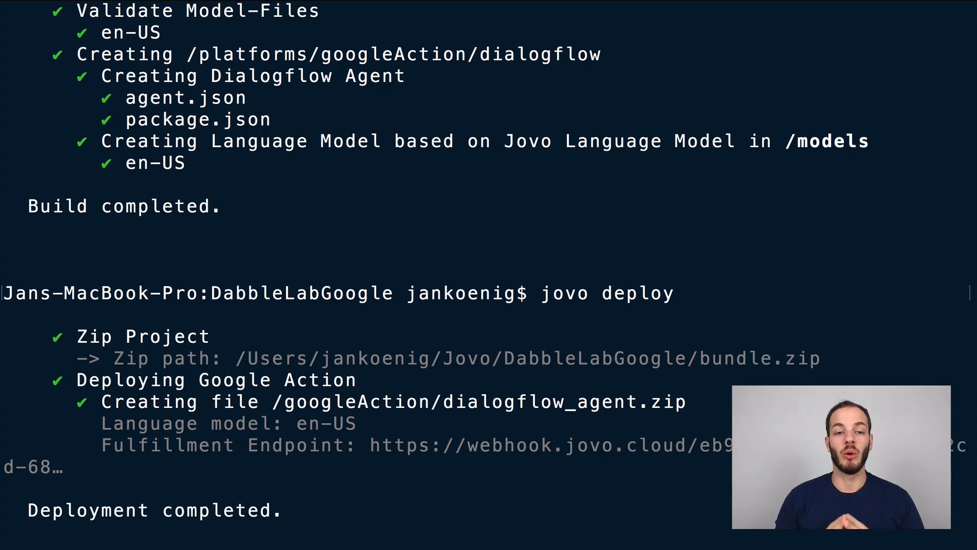
key(cmd+tab)
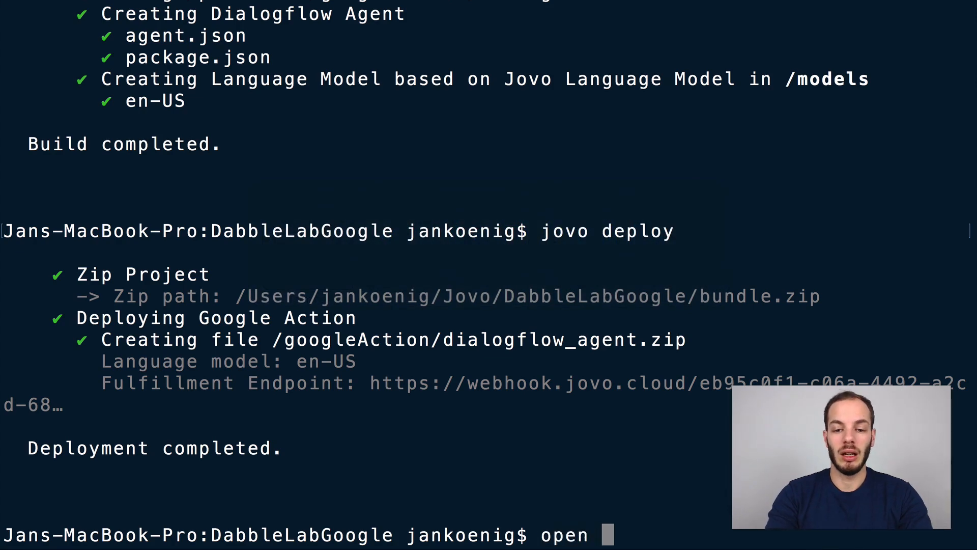
key(enter)
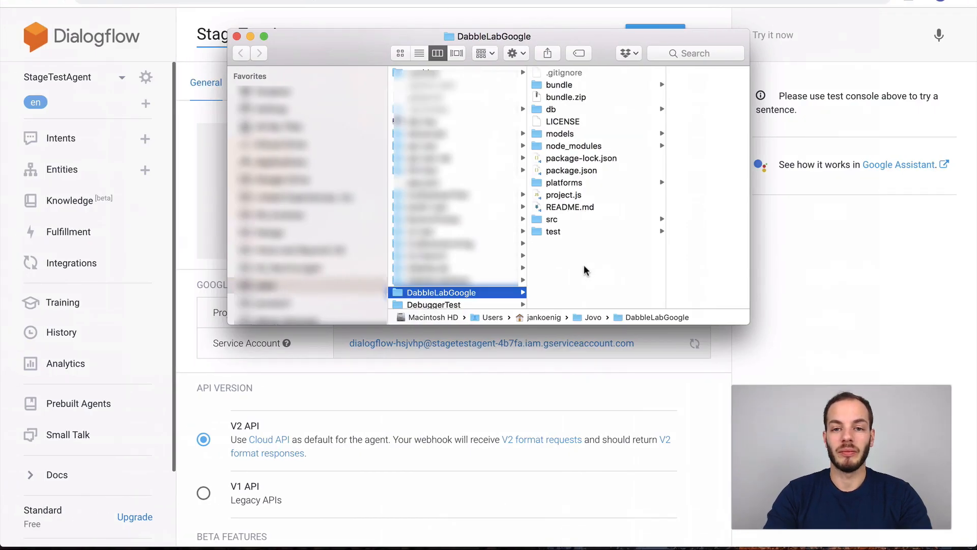
- Browse the bundle folder inside the DabbleLabGoogle project in Finder
click(558, 84)
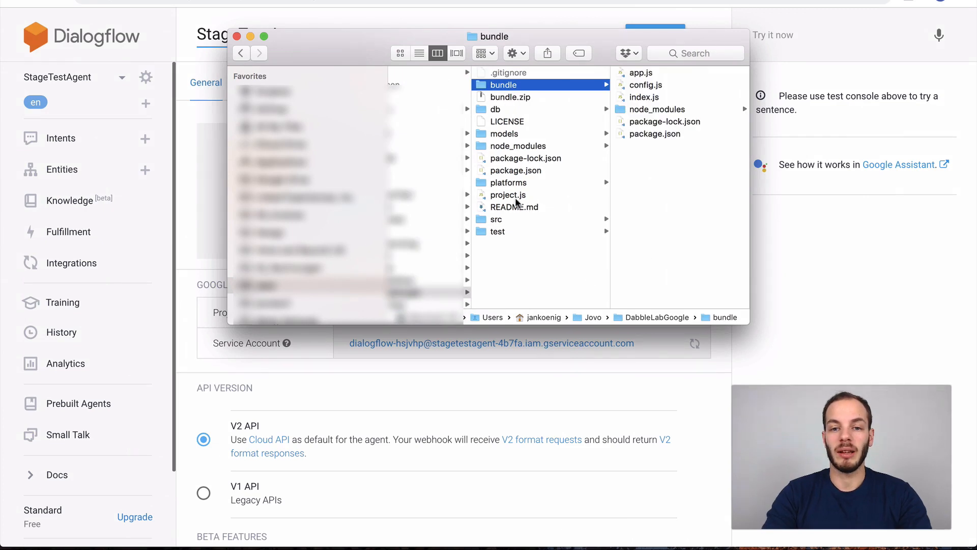
click(509, 182)
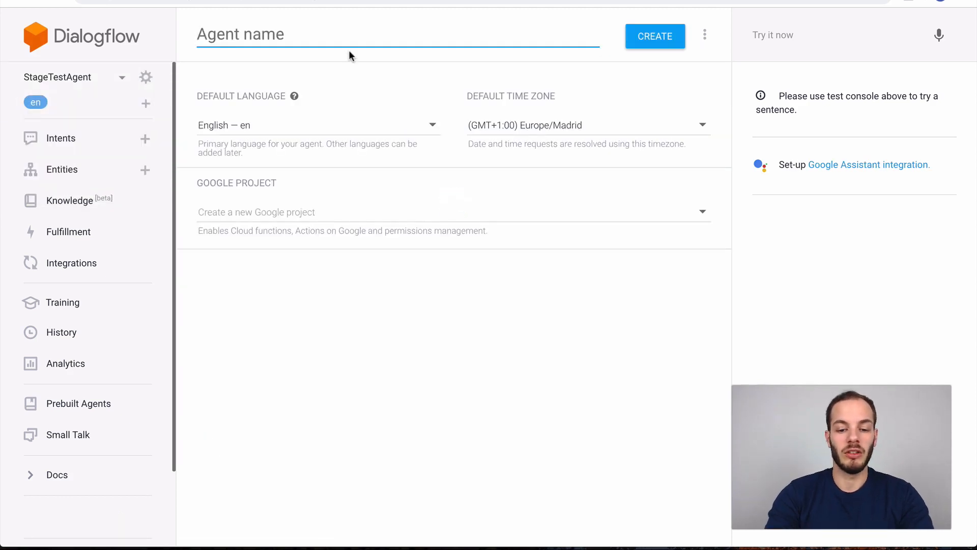
- Name the new Dialogflow agent DabbleLabGoogle and create it
text(DabbleLab)
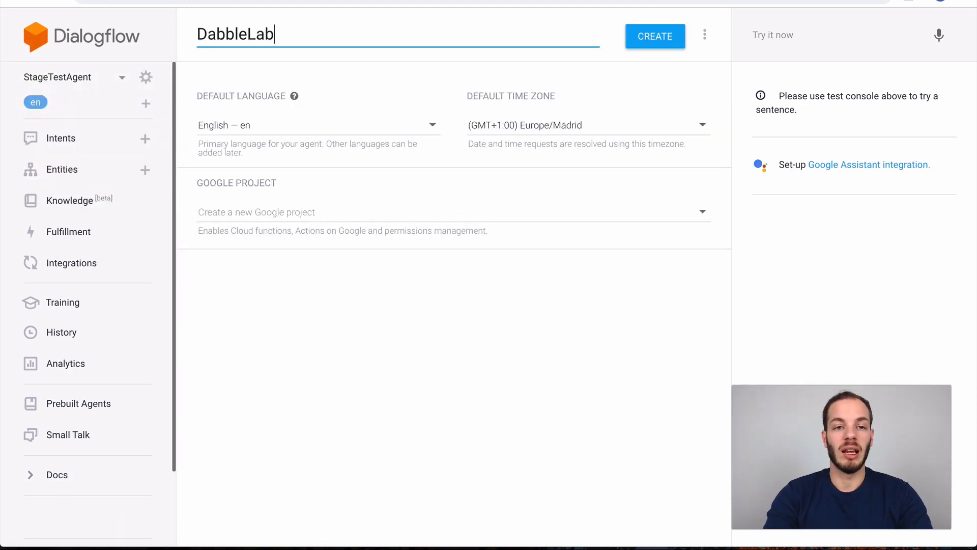
text(Google)
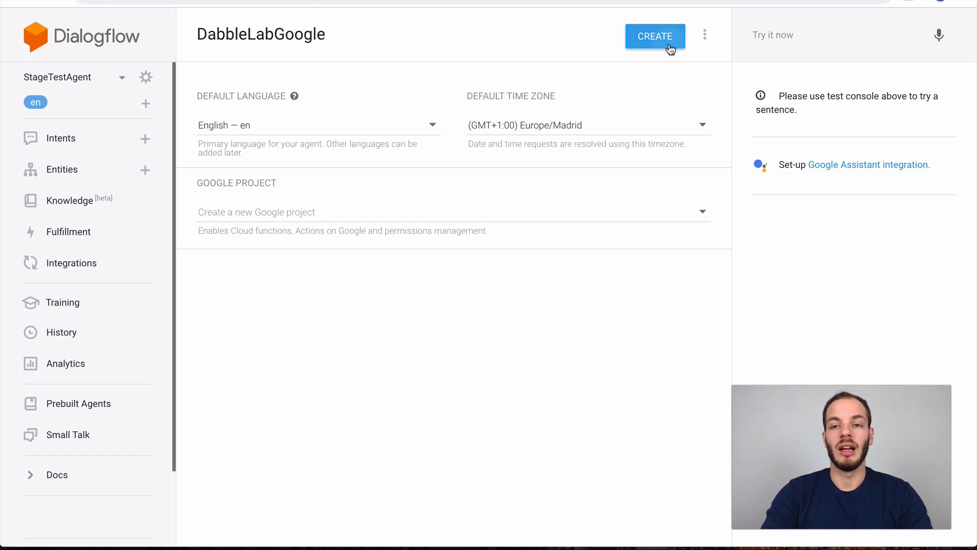
click(655, 35)
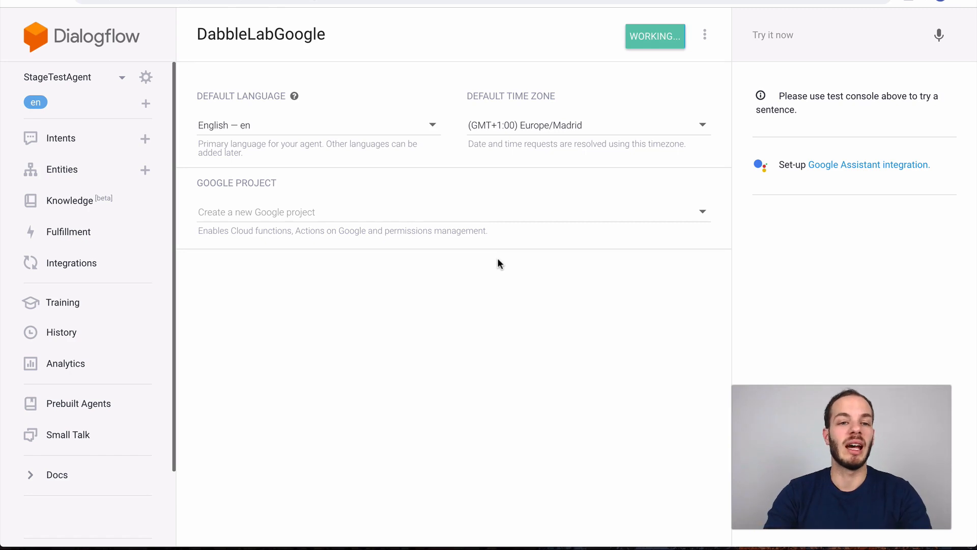
mouse_move(416, 125)
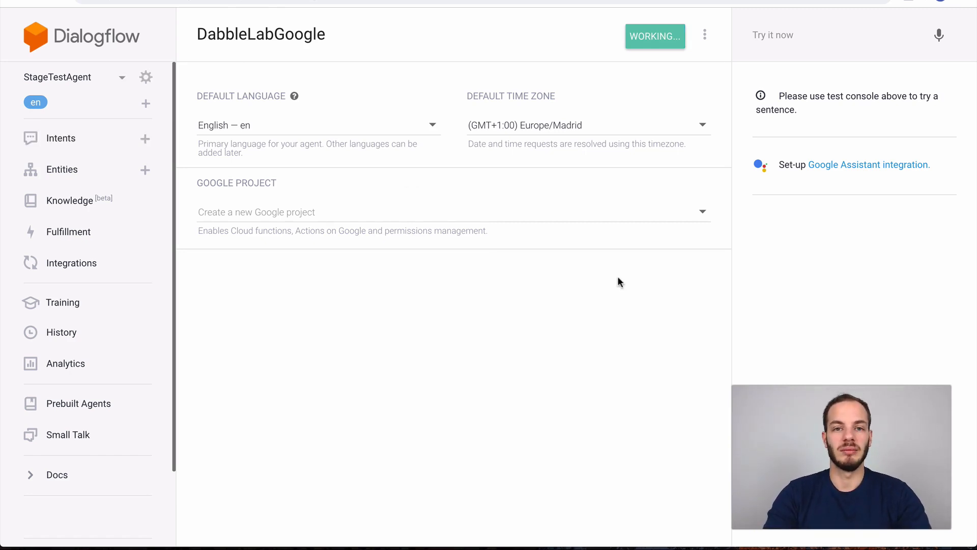
click(60, 138)
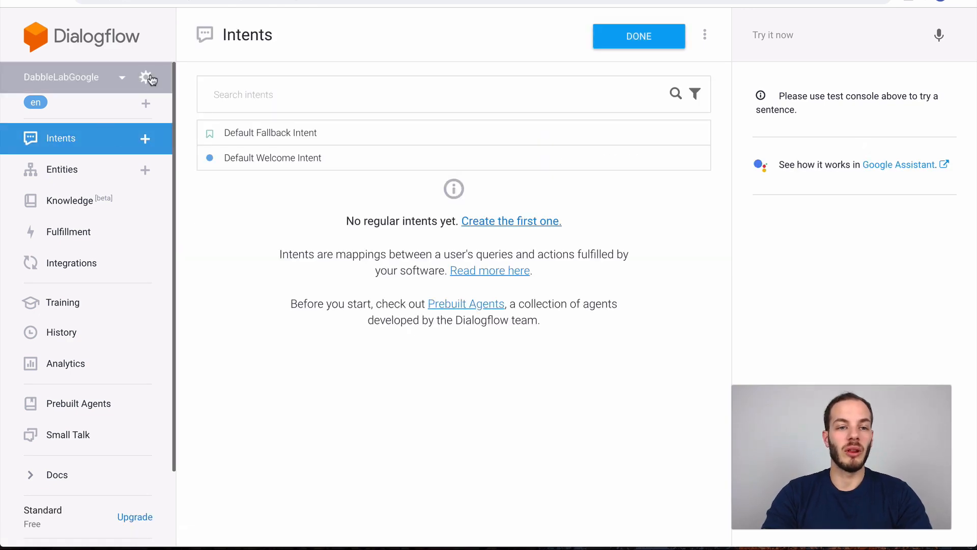
- Restore dialogflow_agent.zip into the agent from Export and Import, confirming with RESTORE
click(147, 77)
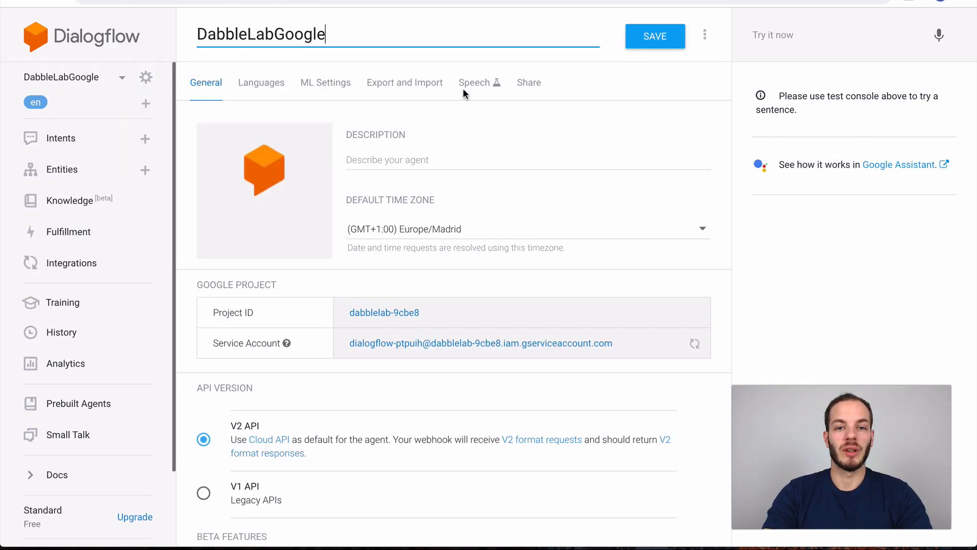
click(405, 82)
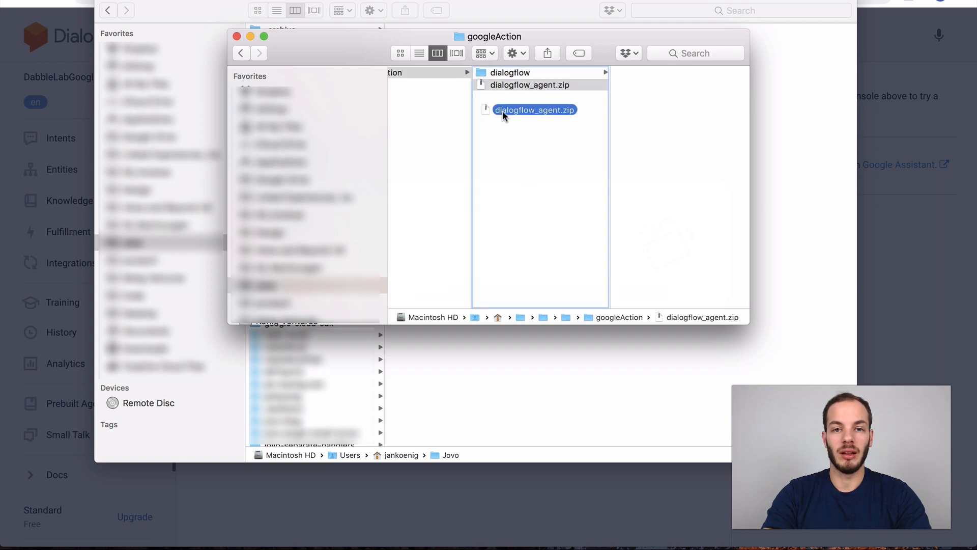
drag(534, 110, 569, 293)
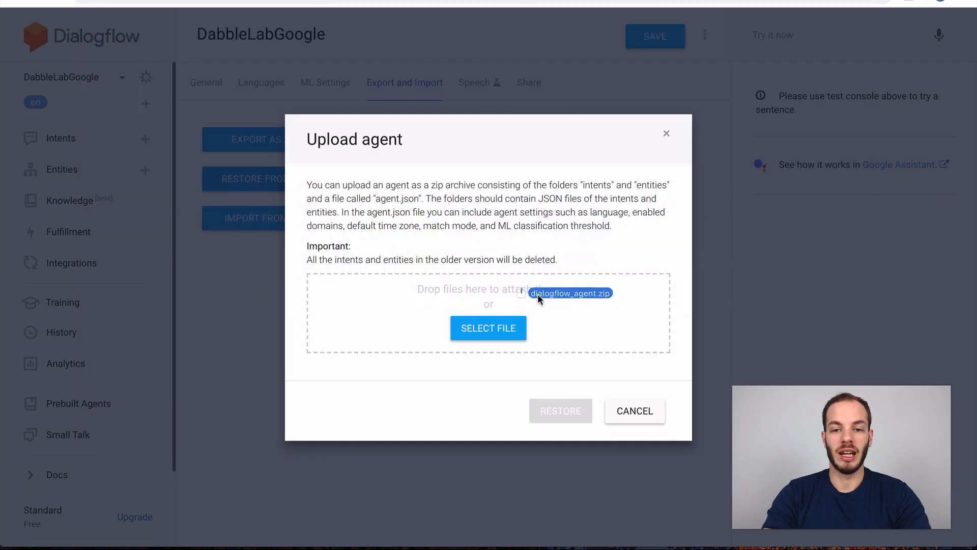
text(RESTORE)
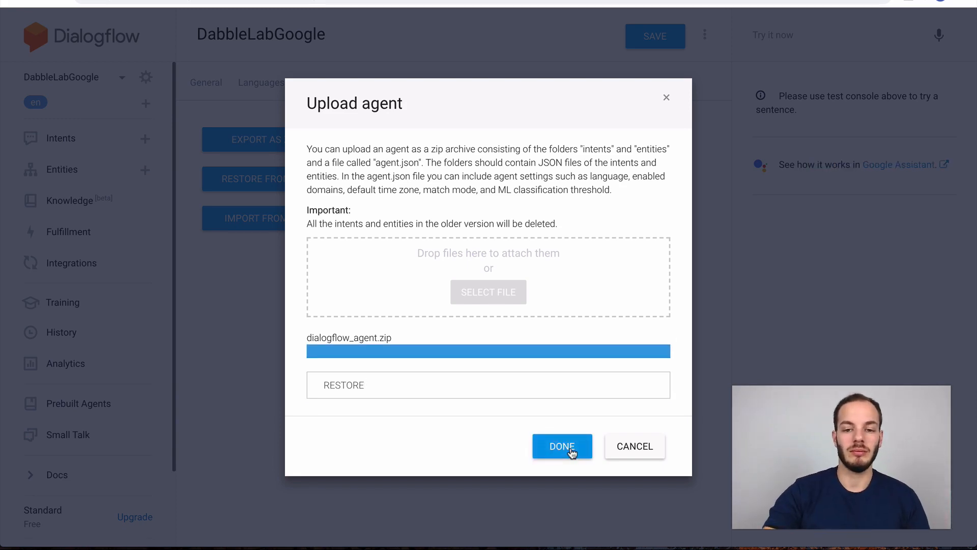
click(561, 446)
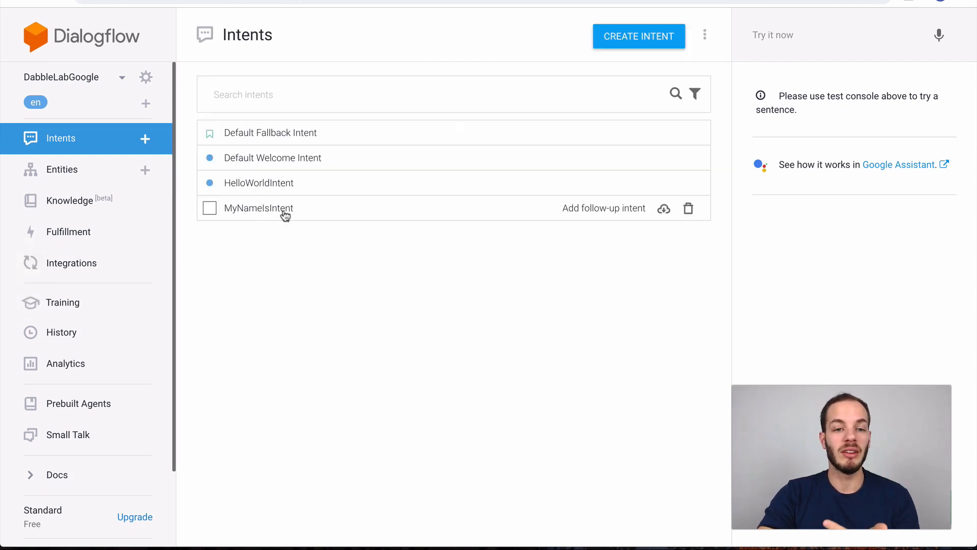
- Test 'say hello' in Try it now, getting 'Hello there! What's your name?'
click(258, 208)
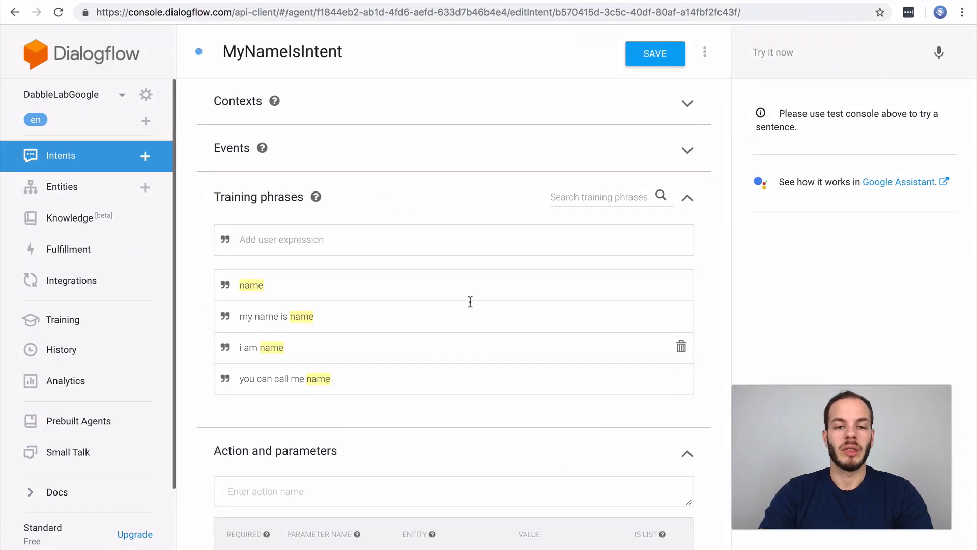
click(836, 51)
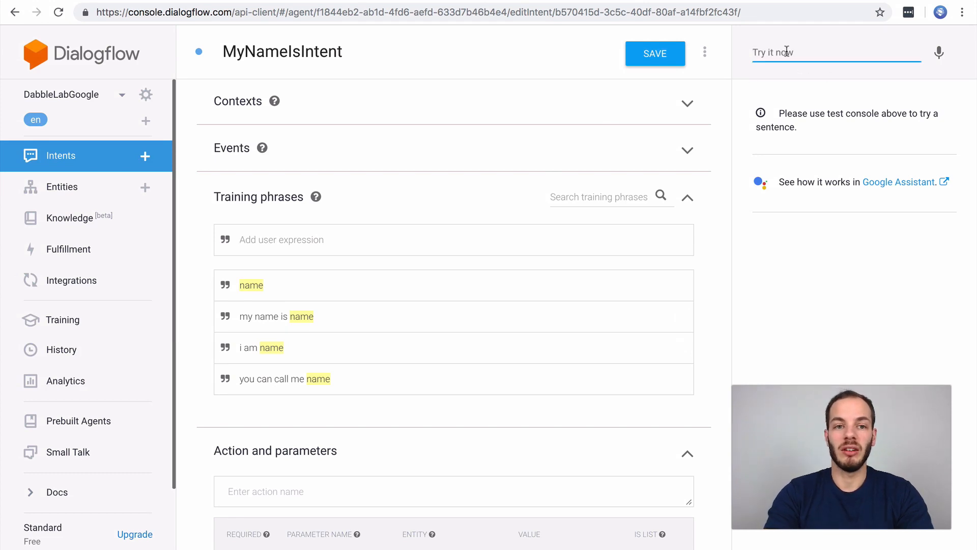
text(s)
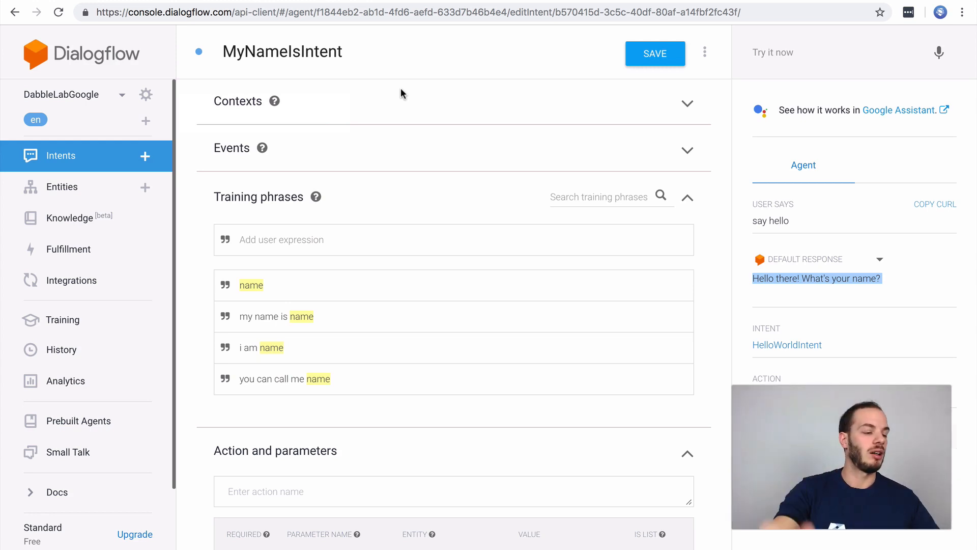
mouse_move(61, 350)
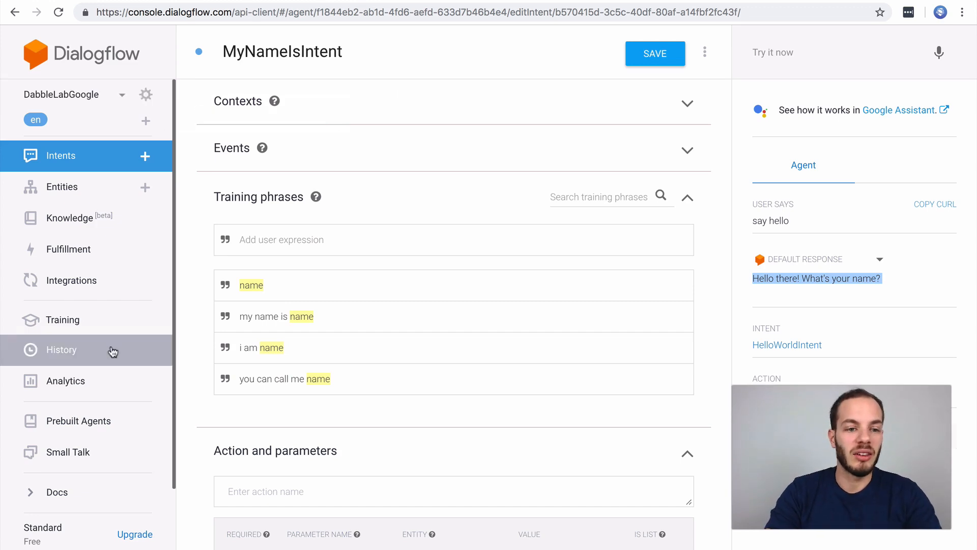
- Start a Google Assistant integration test with auto-preview of changes kept on
click(71, 280)
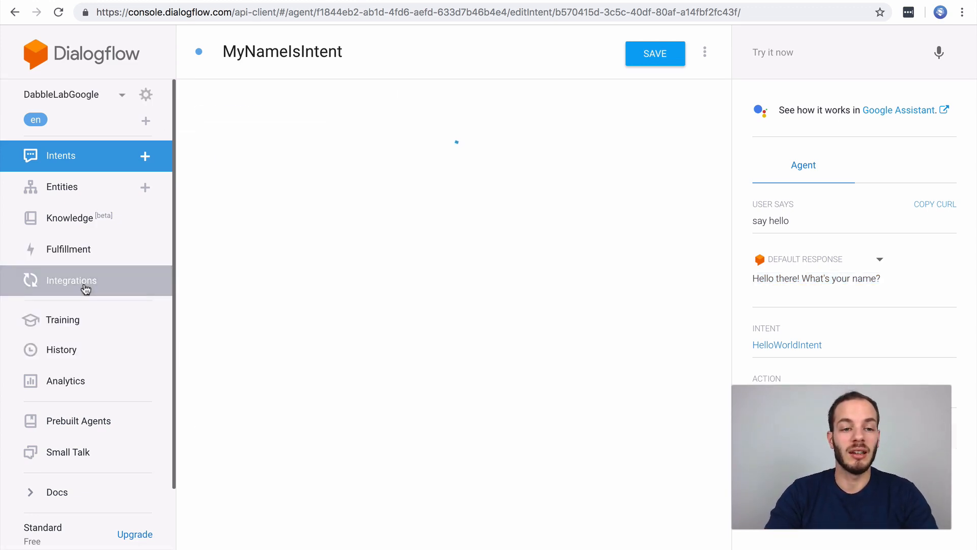
click(71, 280)
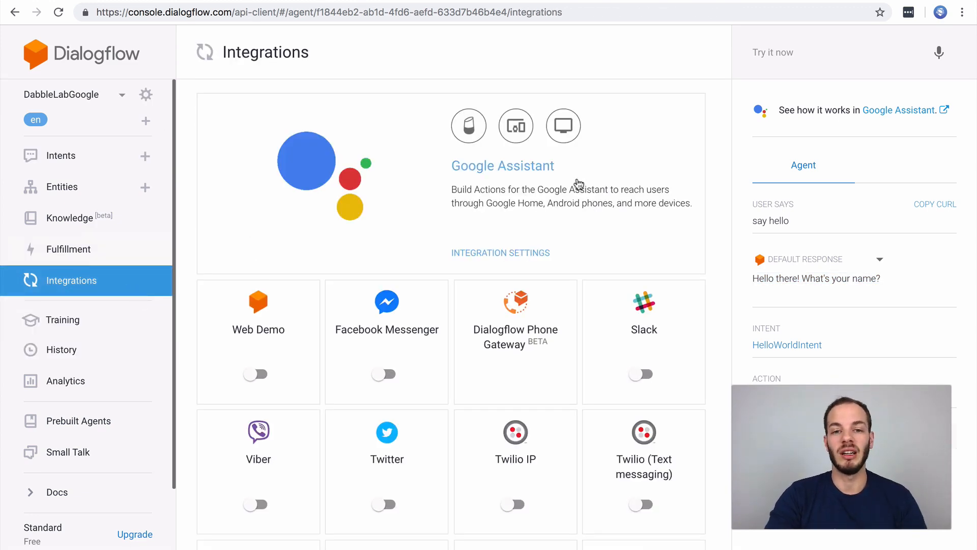
click(500, 252)
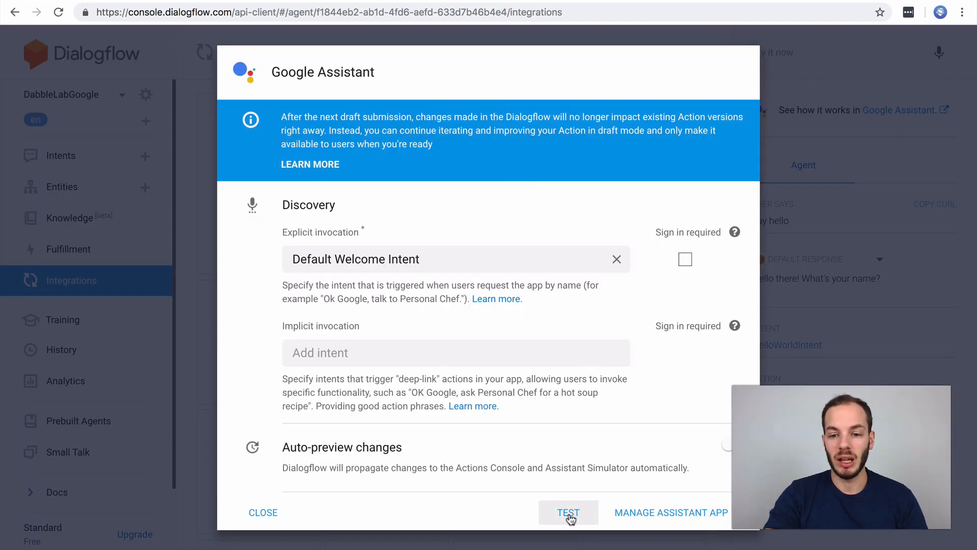
click(568, 512)
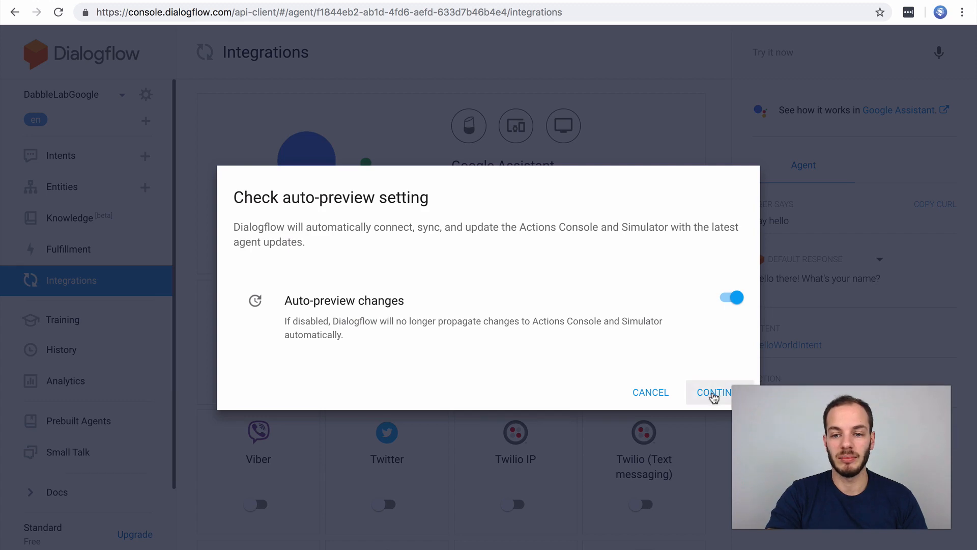
click(715, 392)
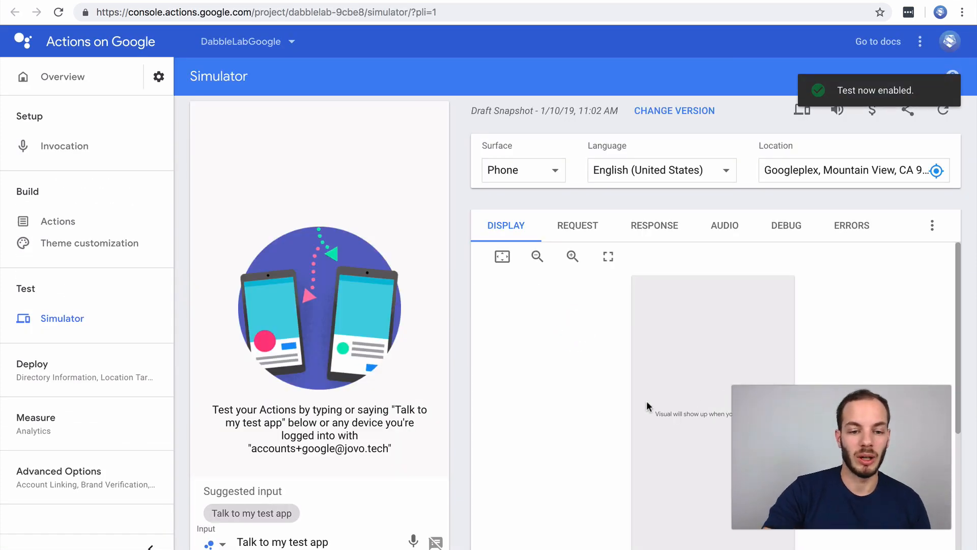
- Invoke 'Talk to my test app' in the simulator and begin replying 'my name is John'
click(251, 513)
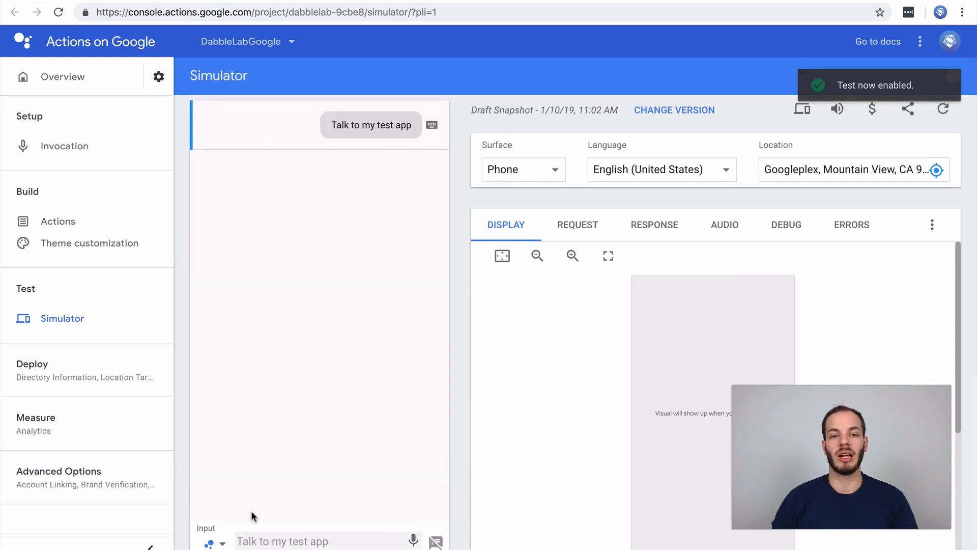
click(371, 124)
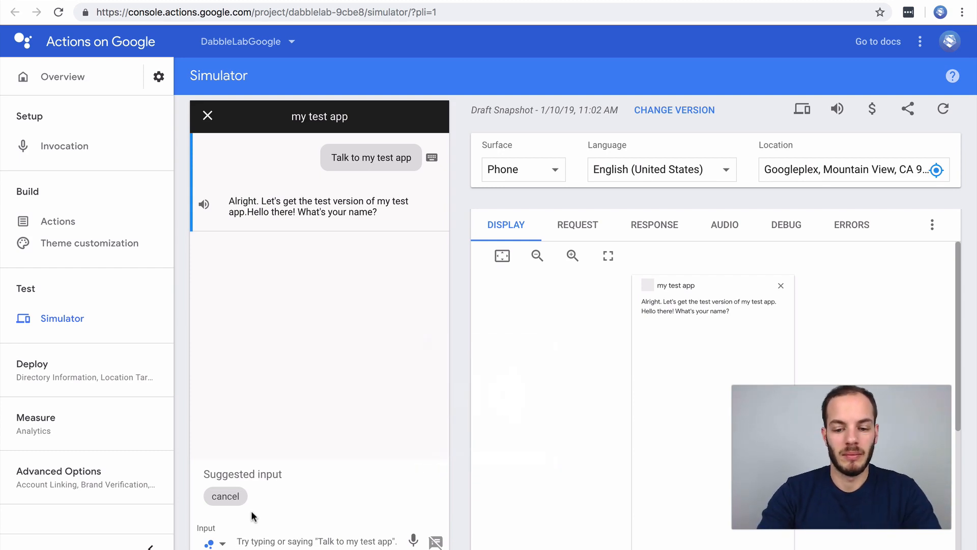
text(my name is Joh)
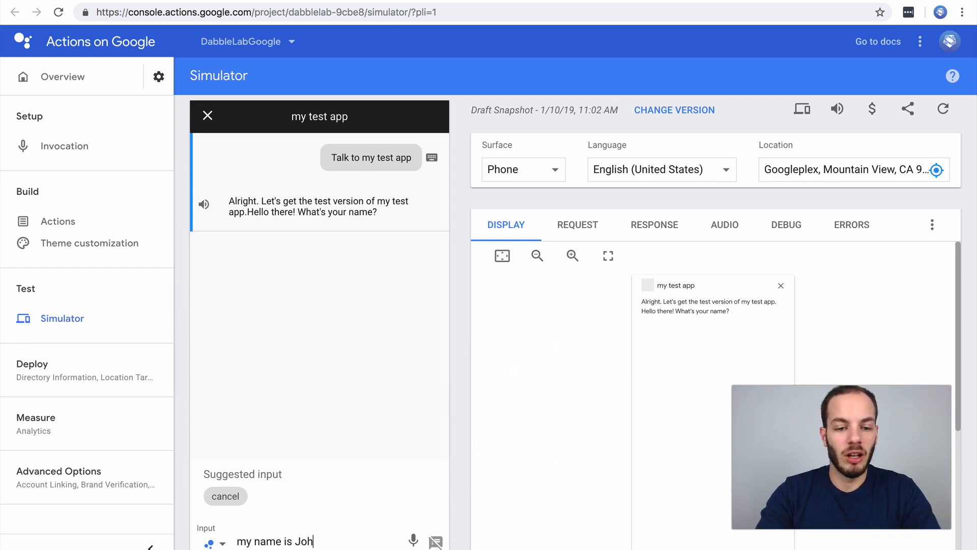